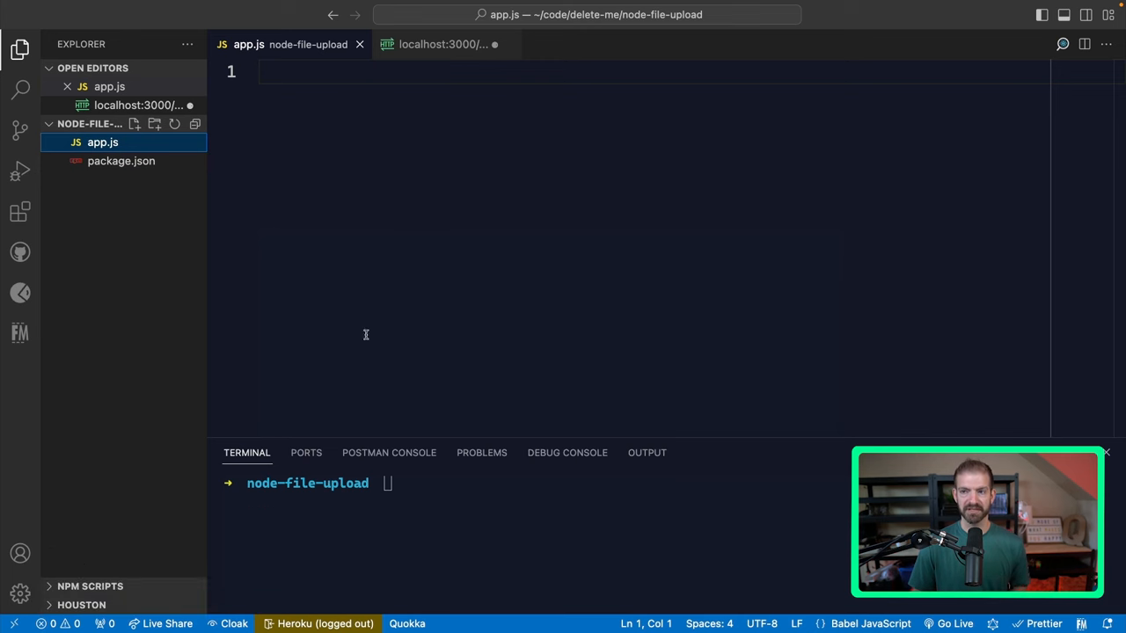
# Run npm install express multer in the integrated terminal
pyautogui.write('npm install expre')
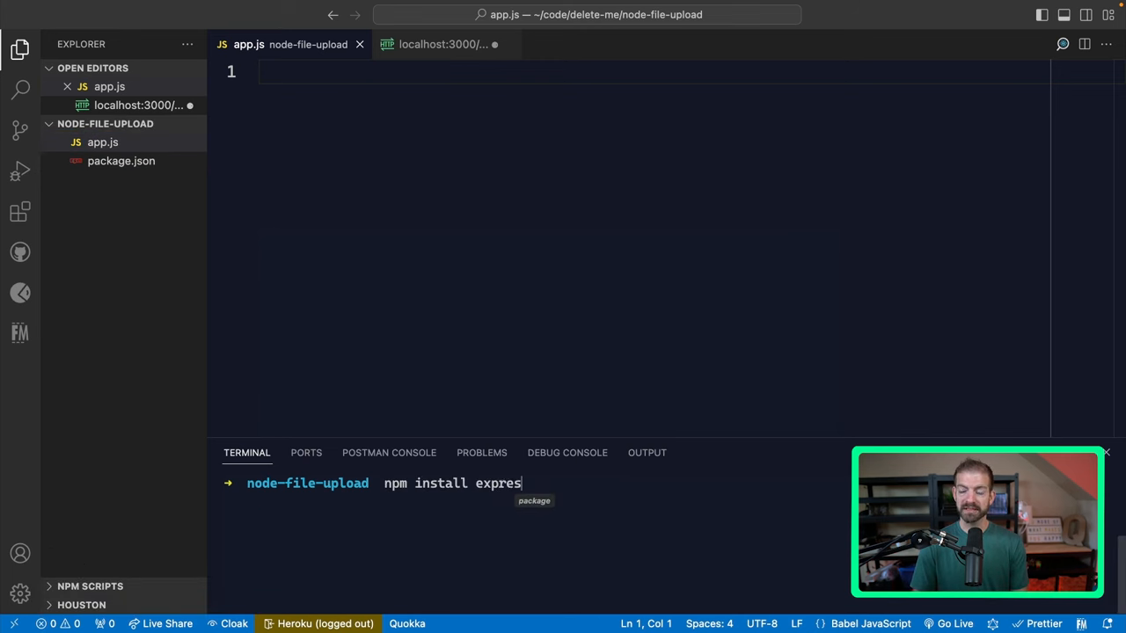
pyautogui.write('s multe')
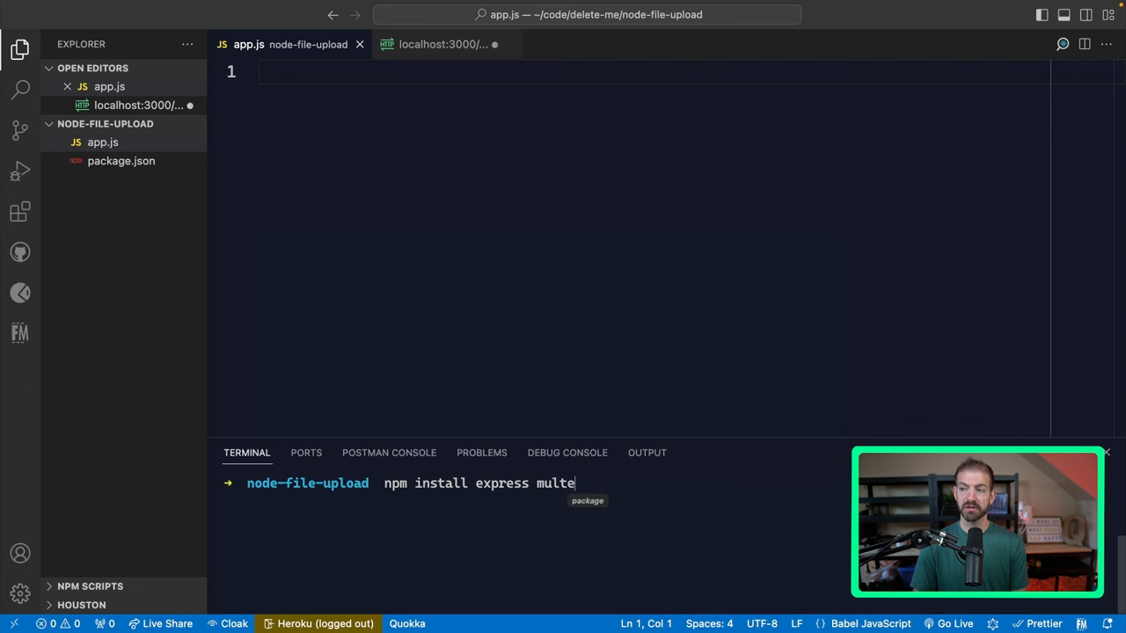
pyautogui.press('Return')
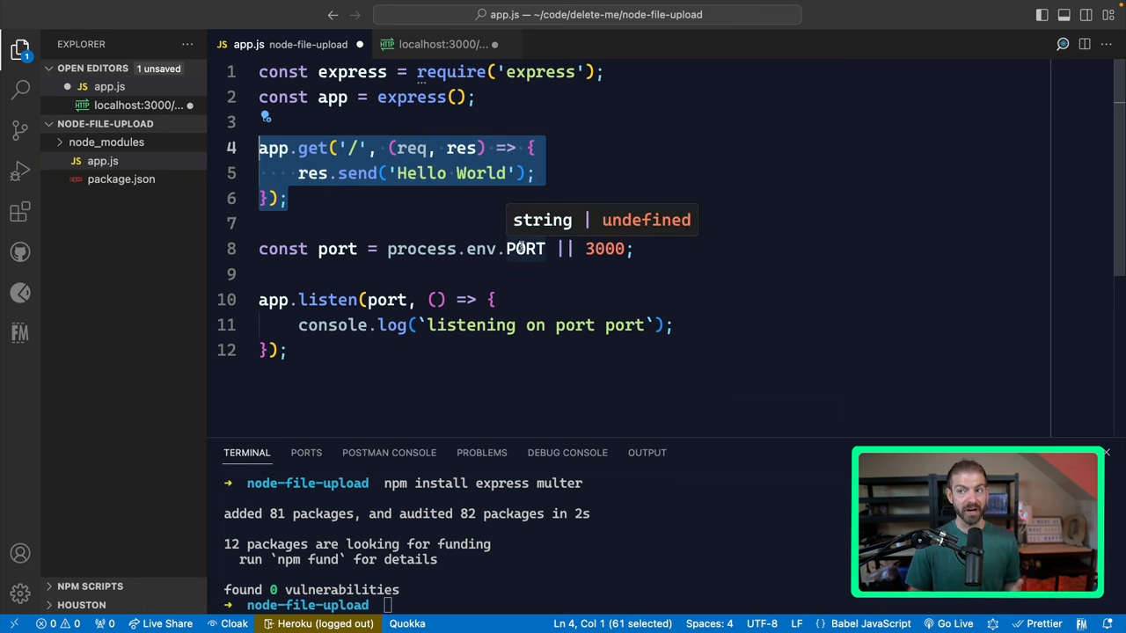
# Add an app.post('/api/upload', (req, res) => { }) route below the GET route
pyautogui.click(356, 148)
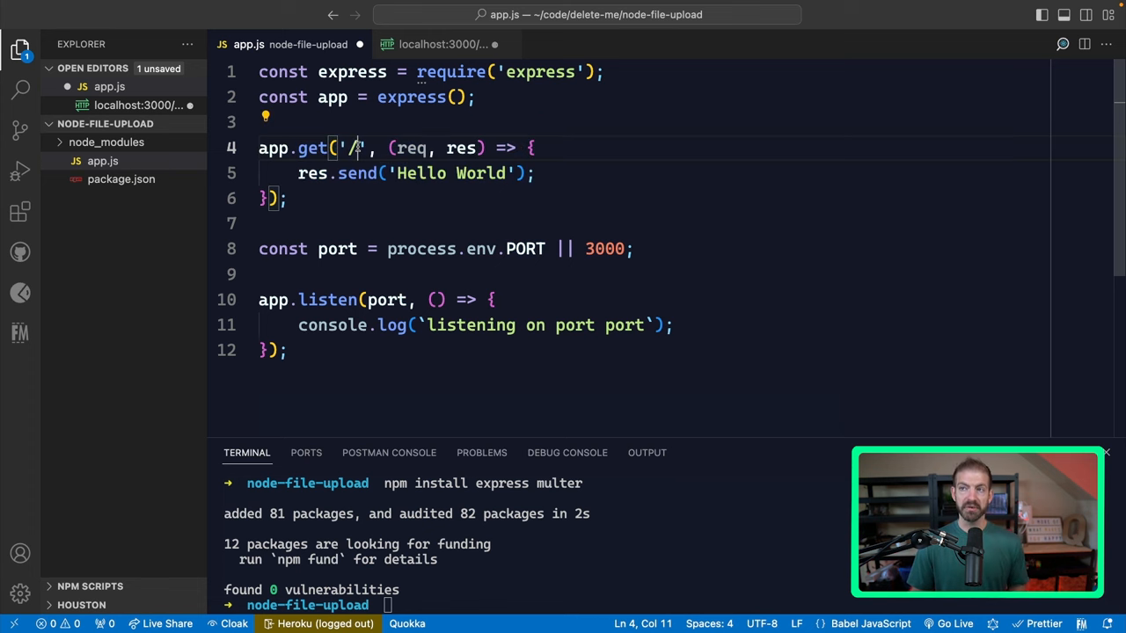
pyautogui.doubleClick(313, 147)
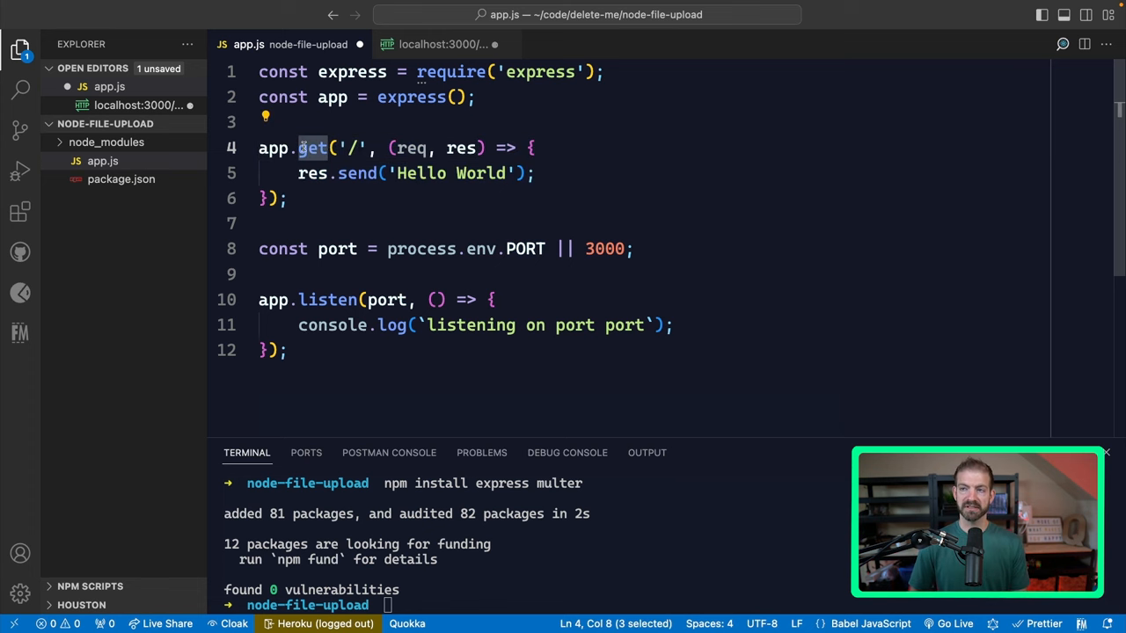
pyautogui.write('app')
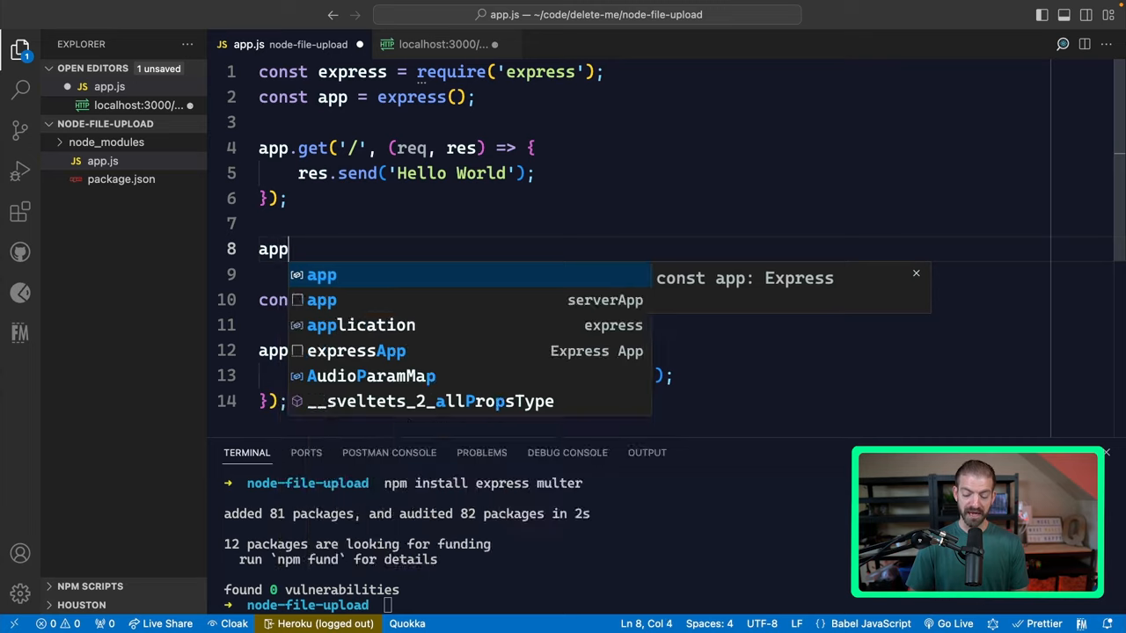
pyautogui.write(".post('/'")
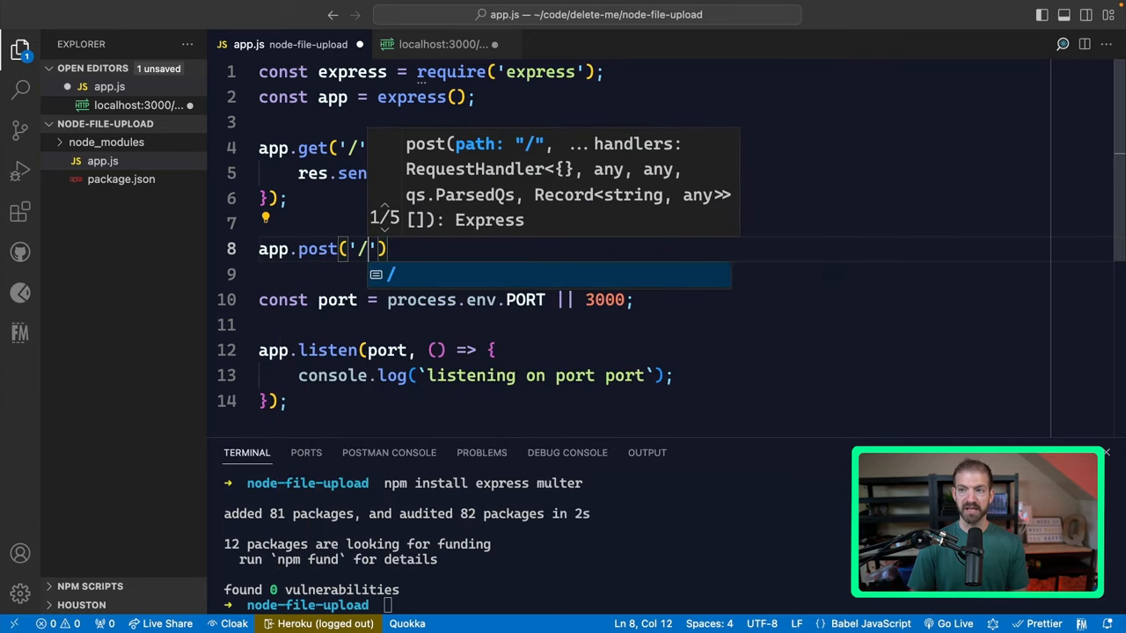
pyautogui.write('api/')
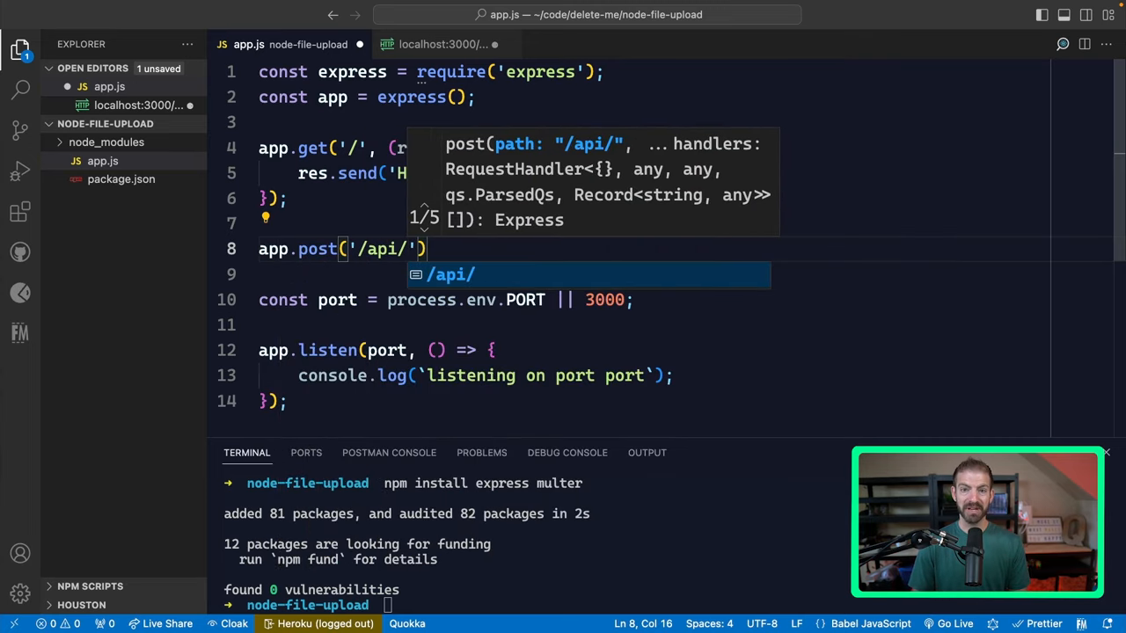
pyautogui.write("upload',")
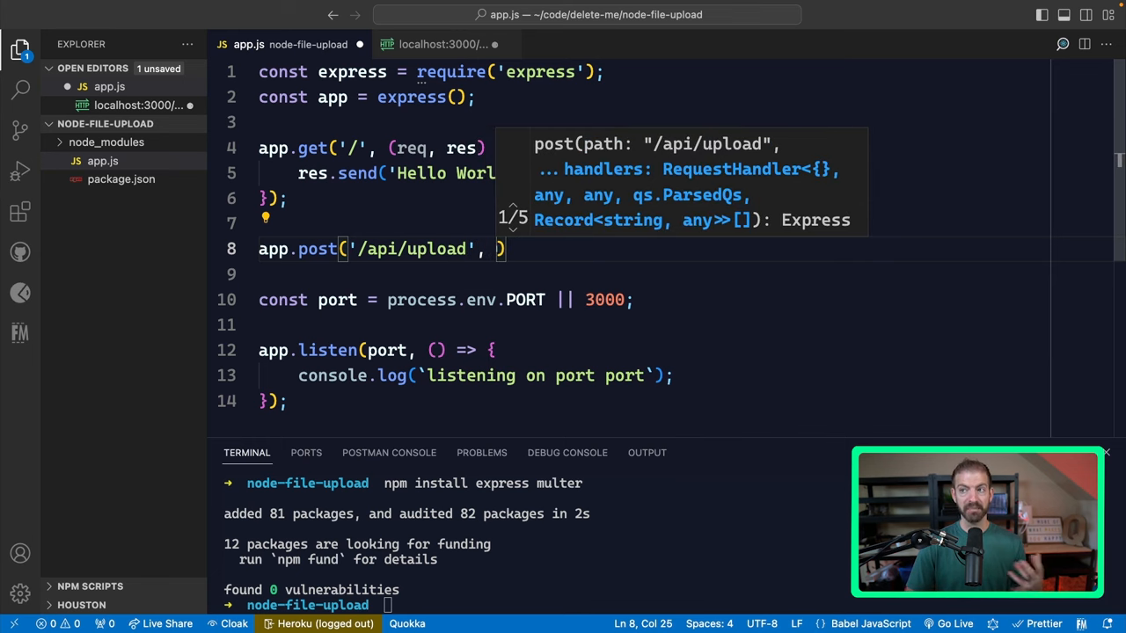
pyautogui.write('(req, es')
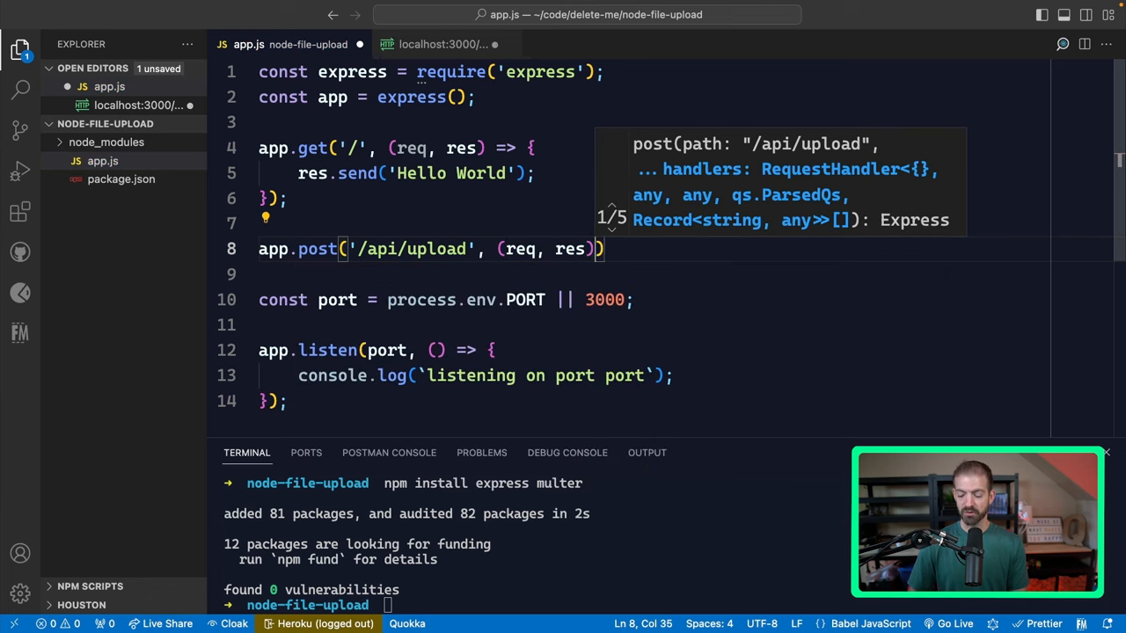
pyautogui.write('=> {')
pyautogui.click(652, 275)
pyautogui.write('res.send("')
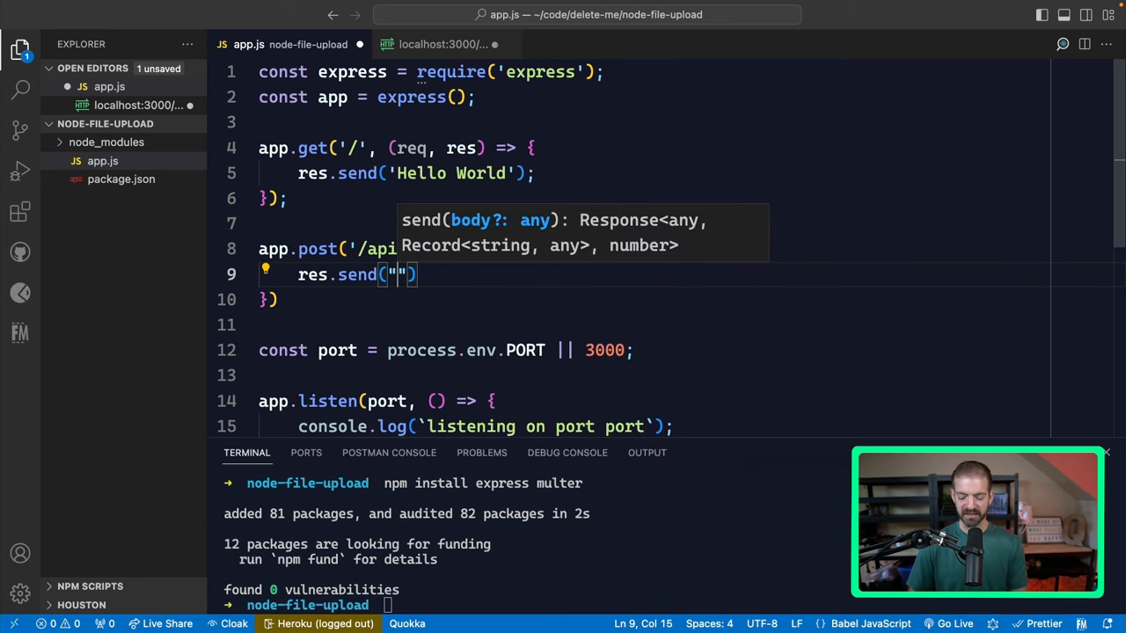
# Have the route send 'Uploaded successfully!' and start the server with nodemon
pyautogui.write('Uploaded suc')
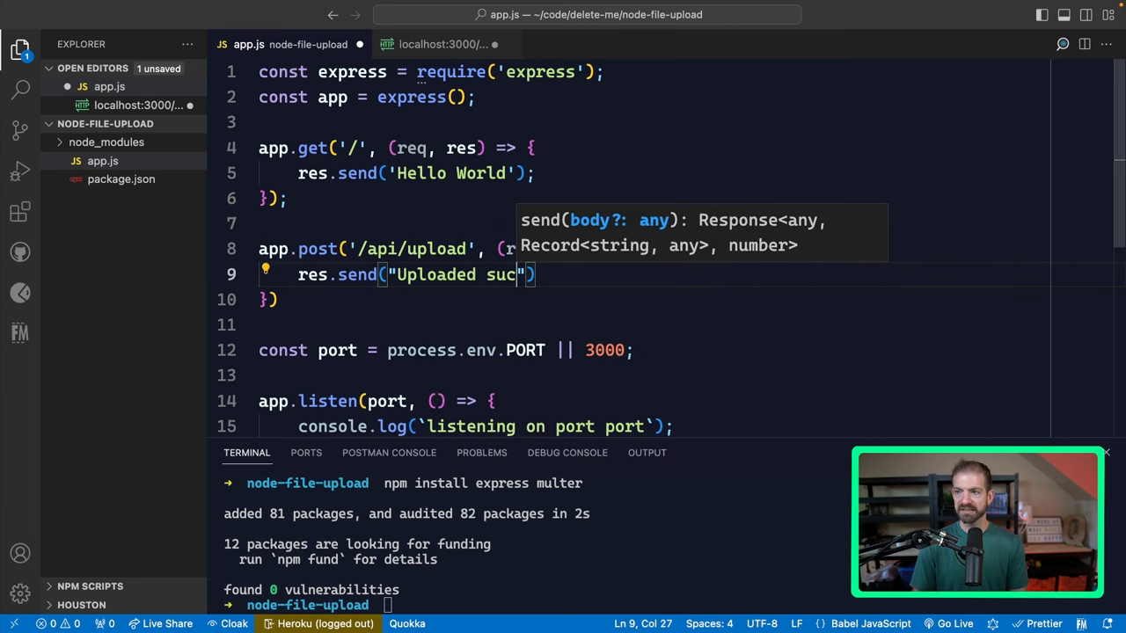
pyautogui.write('cessfully!')
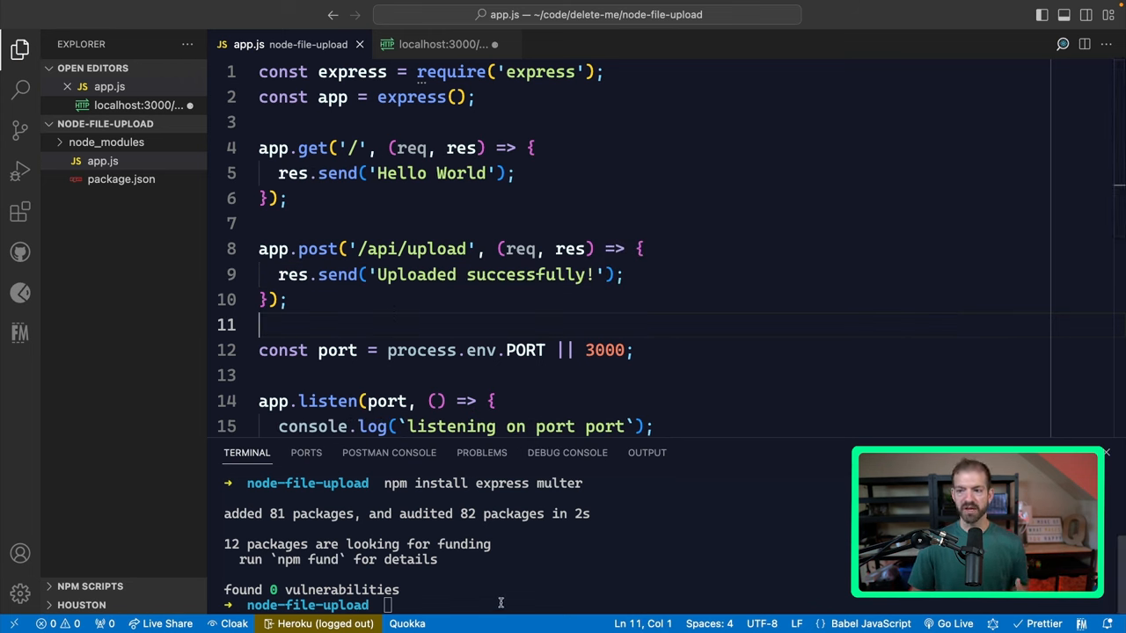
pyautogui.write('node')
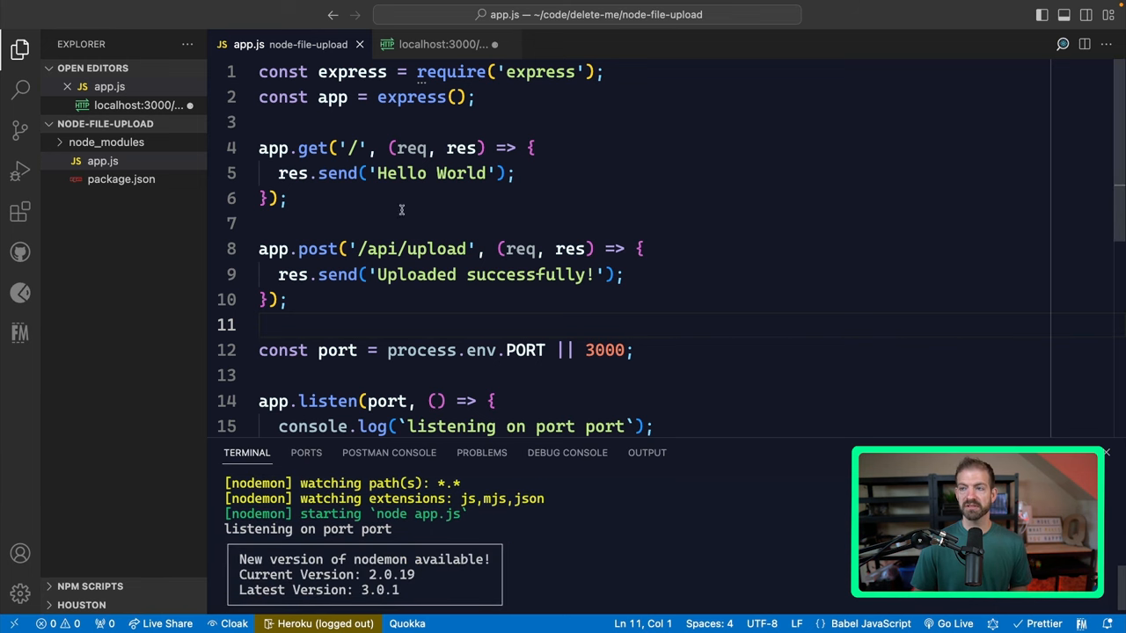
# Interpolate ${port} in the startup console.log so nodemon reports listening on port 3000
pyautogui.scroll(-3)
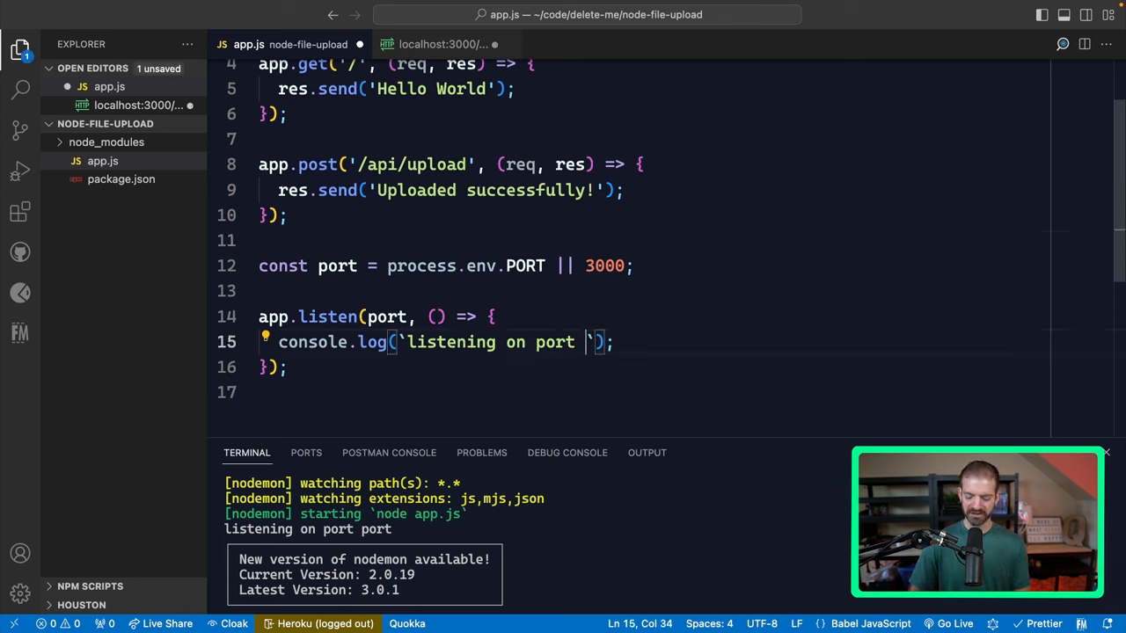
pyautogui.write('${port}')
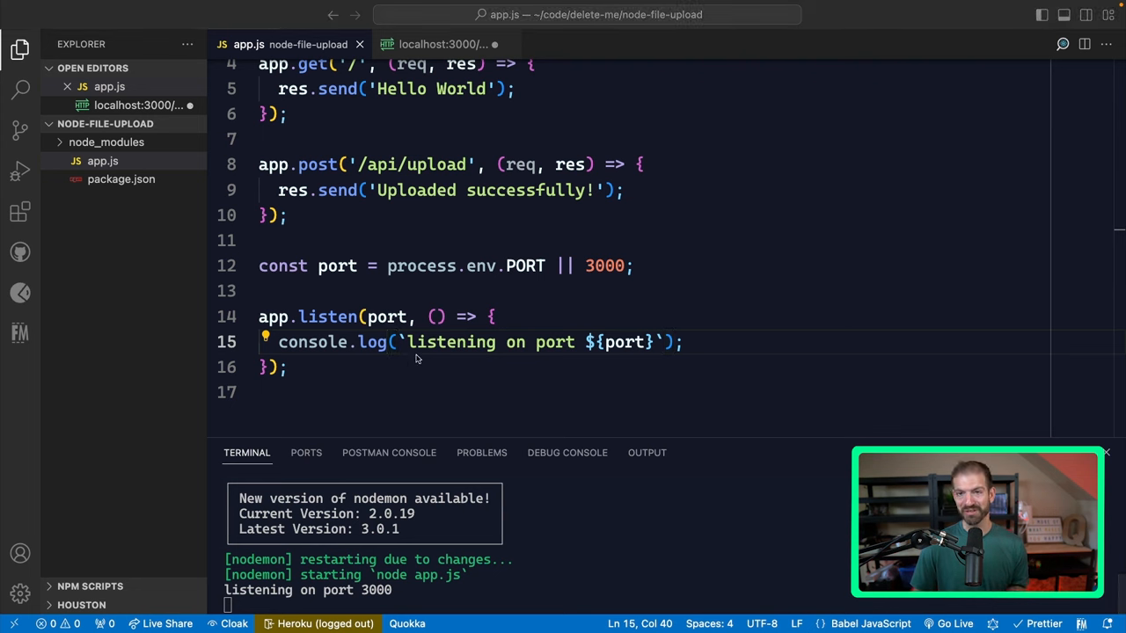
pyautogui.moveTo(28, 215)
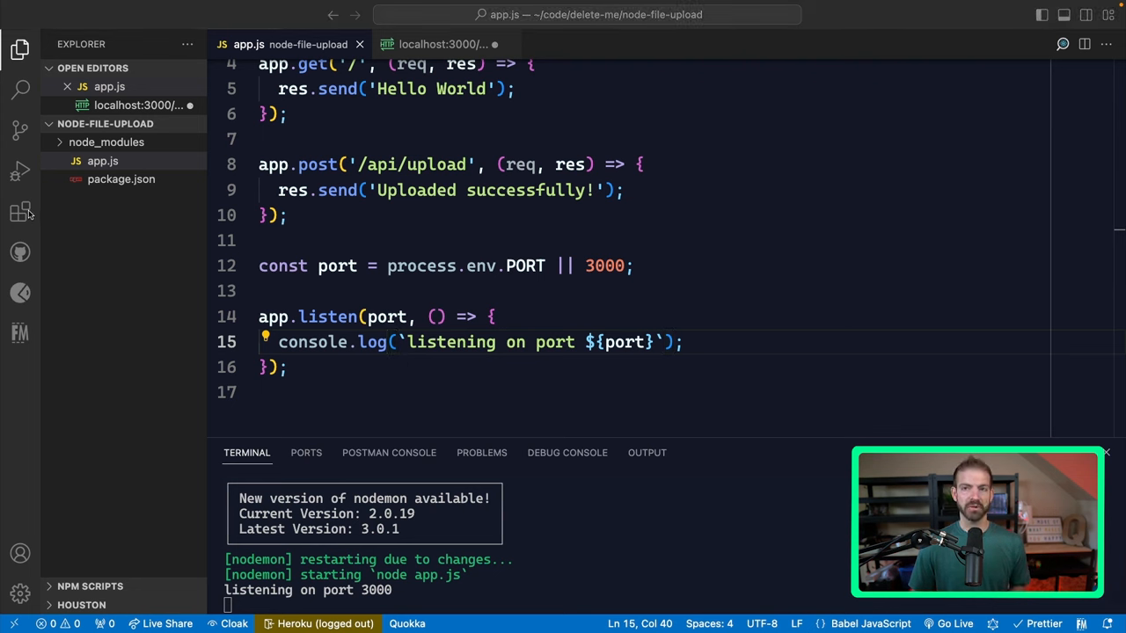
pyautogui.click(20, 292)
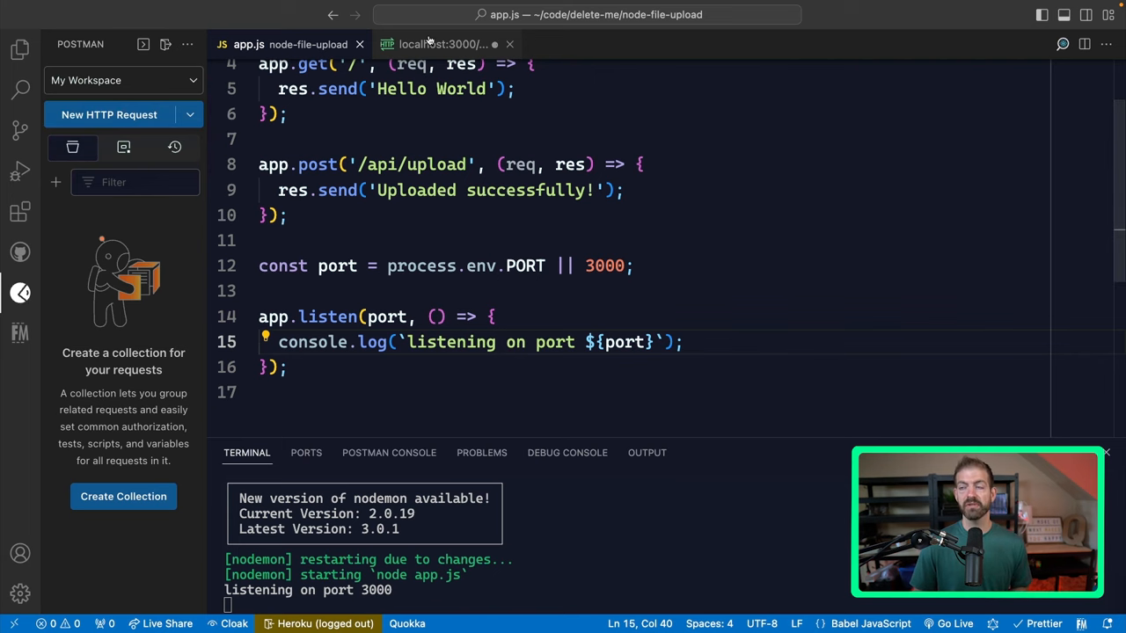
# Send the Postman form-data POST to localhost:3000/api/upload, get 200 'Uploaded successfully!', return to app.js
pyautogui.click(443, 44)
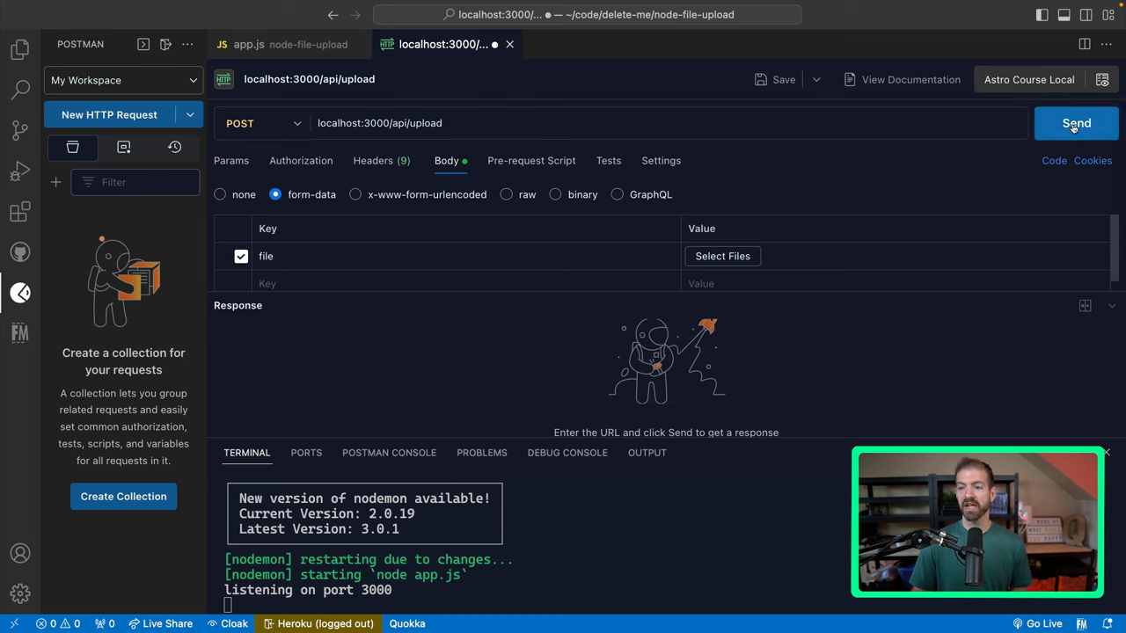
pyautogui.click(1076, 123)
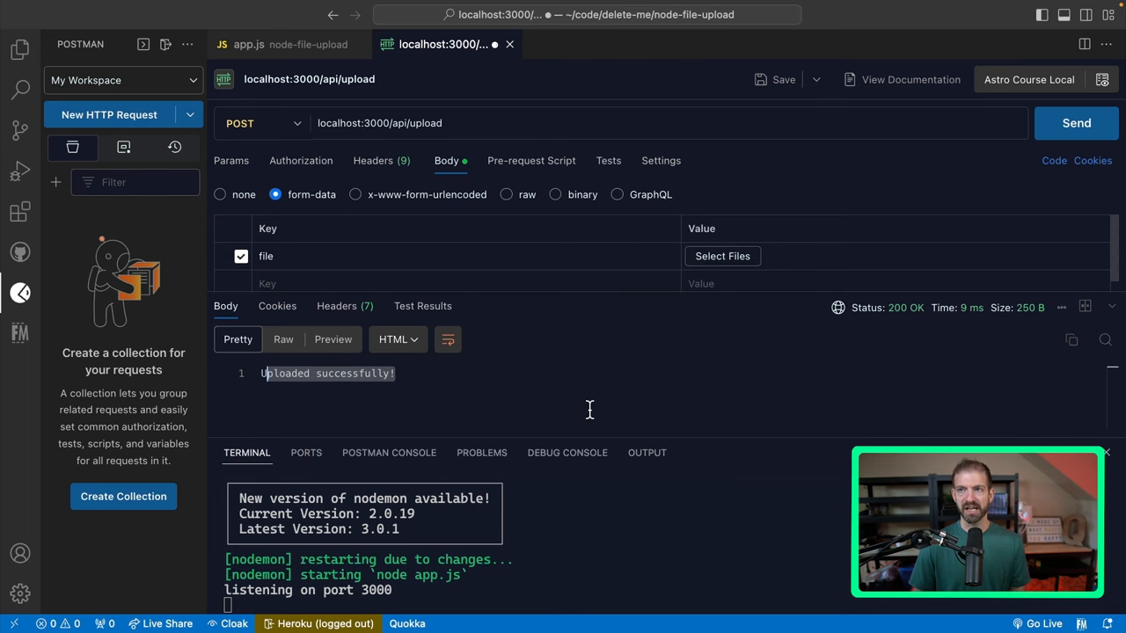
pyautogui.click(250, 44)
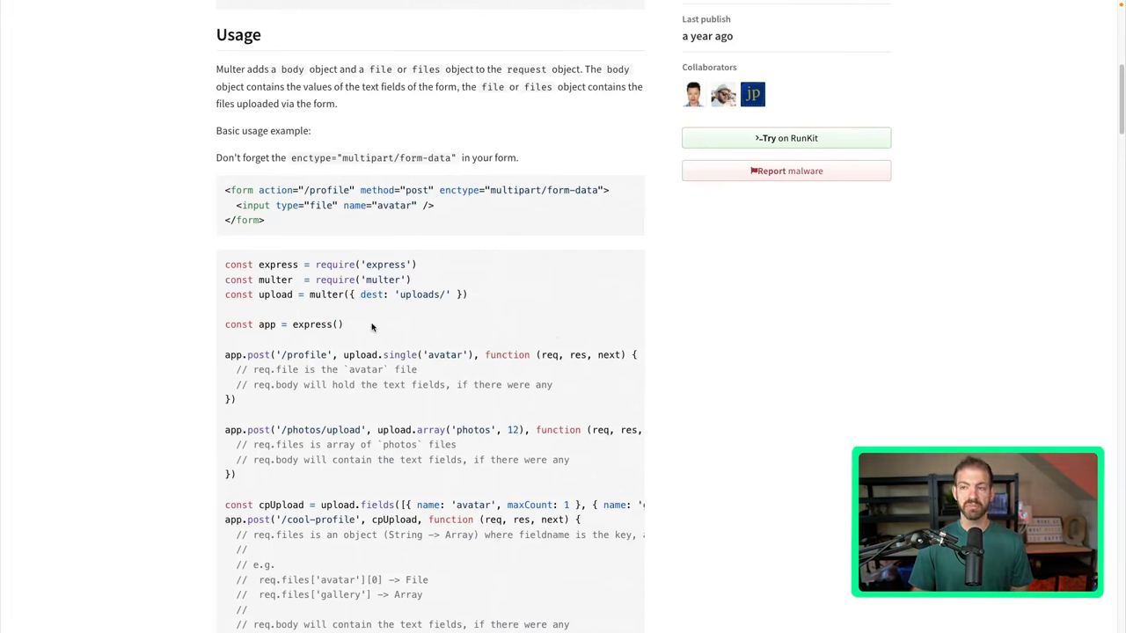
pyautogui.moveTo(514, 302)
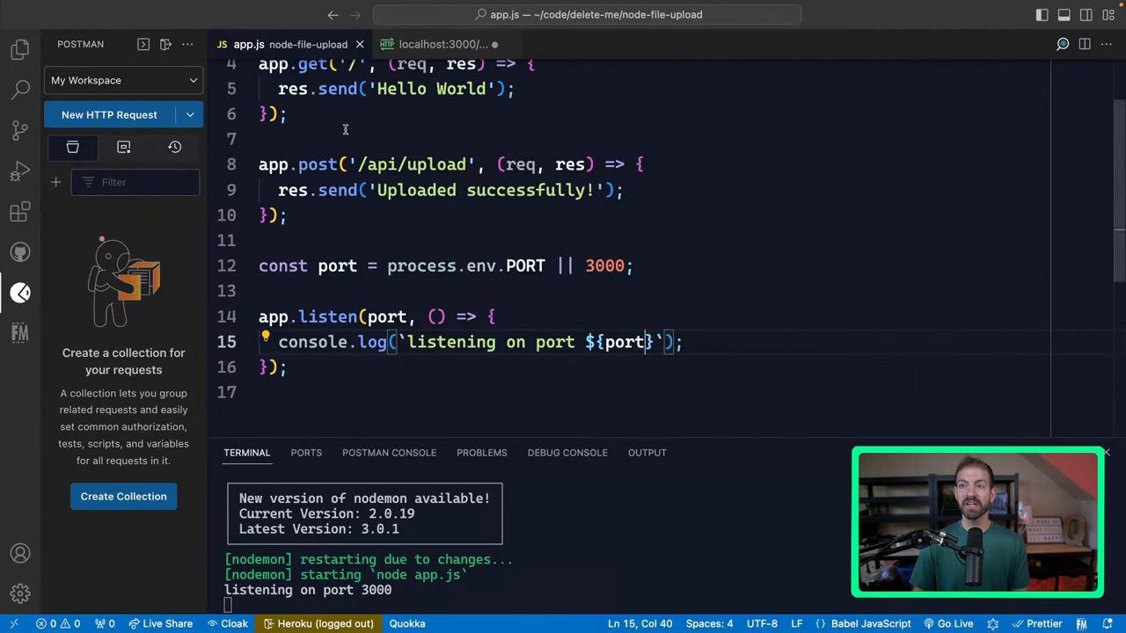
# Add const multer = require('multer') and an upload instance with dest 'uploads/'
pyautogui.scroll(3)
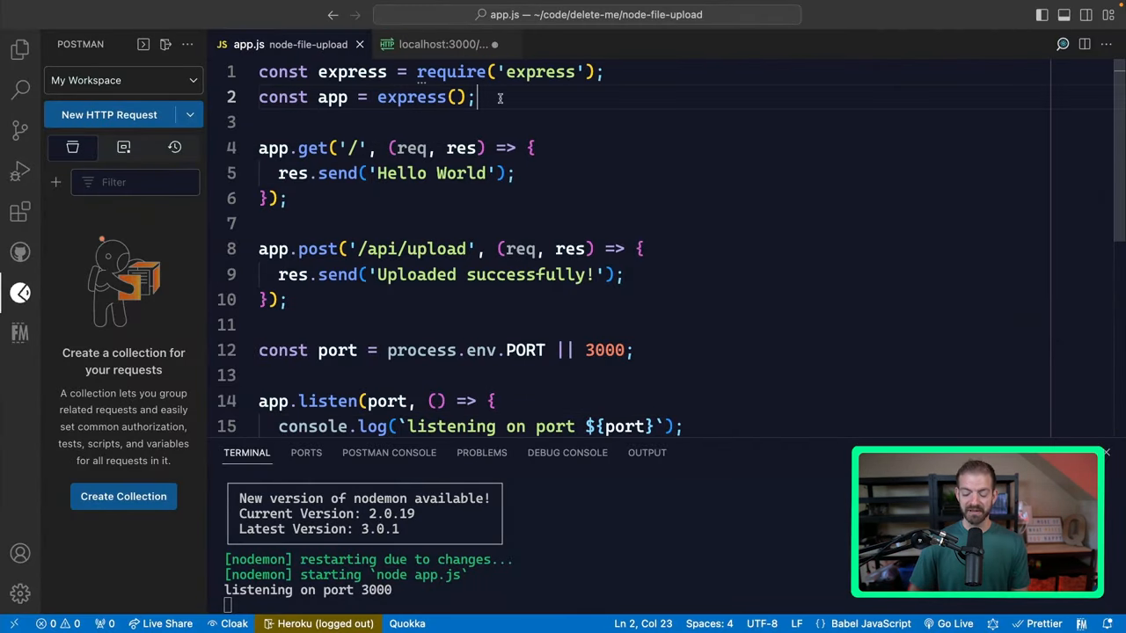
pyautogui.write("const multer = require('multer');")
pyautogui.write("const upload = multer({ dest: 'uploads/' });")
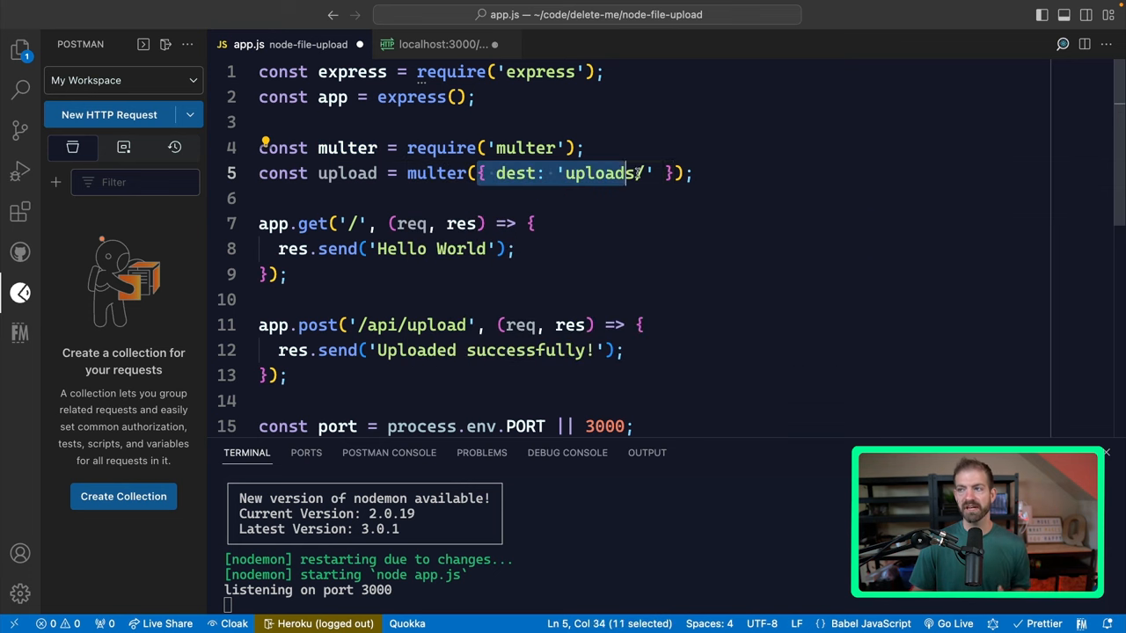
pyautogui.moveTo(625, 174); pyautogui.dragTo(668, 175)
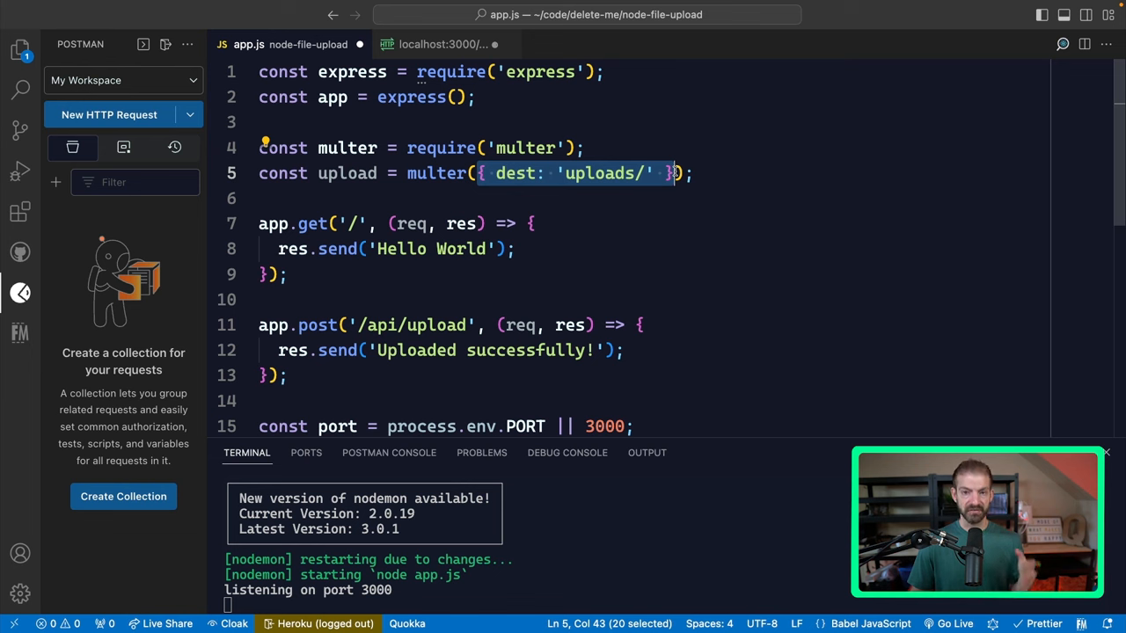
pyautogui.moveTo(20, 49)
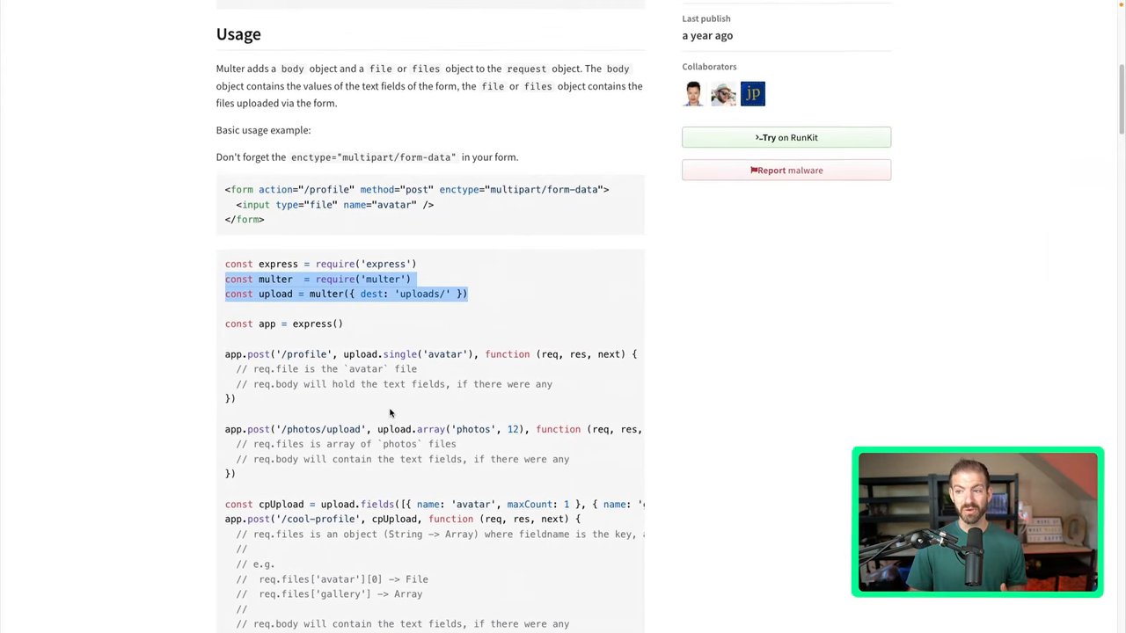
pyautogui.scroll(3)
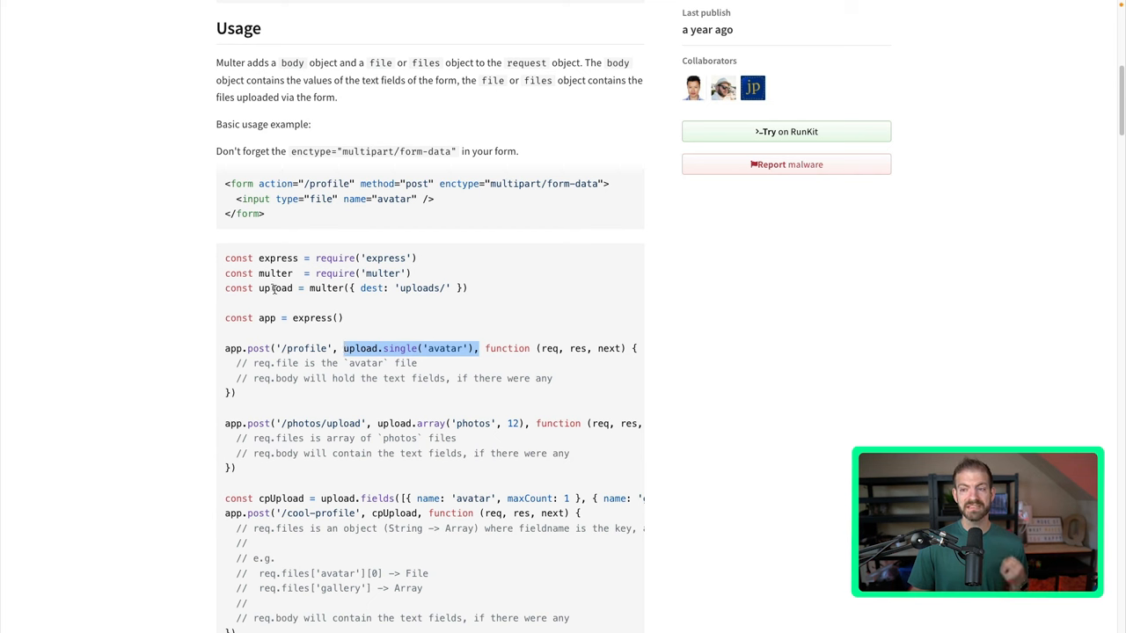
pyautogui.doubleClick(275, 288)
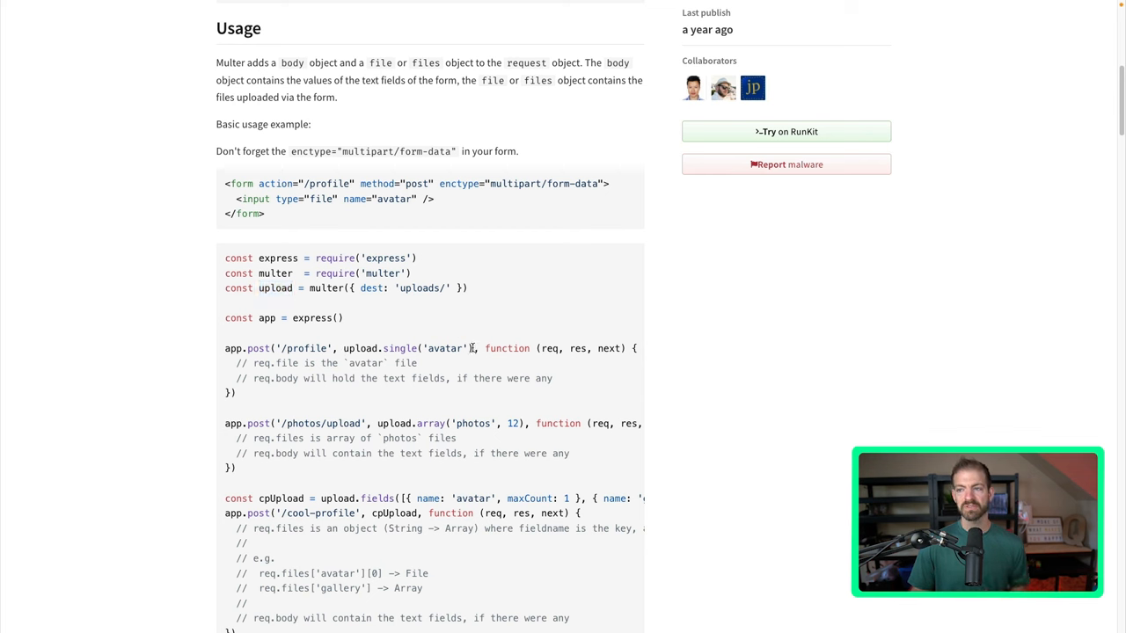
pyautogui.doubleClick(405, 348)
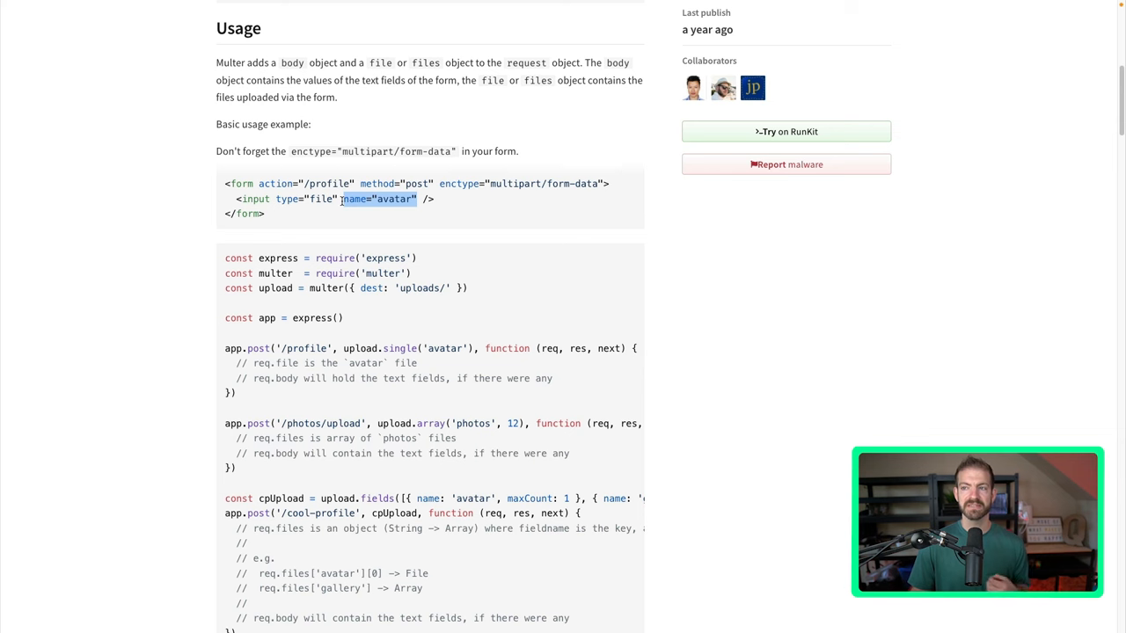
pyautogui.moveTo(451, 352)
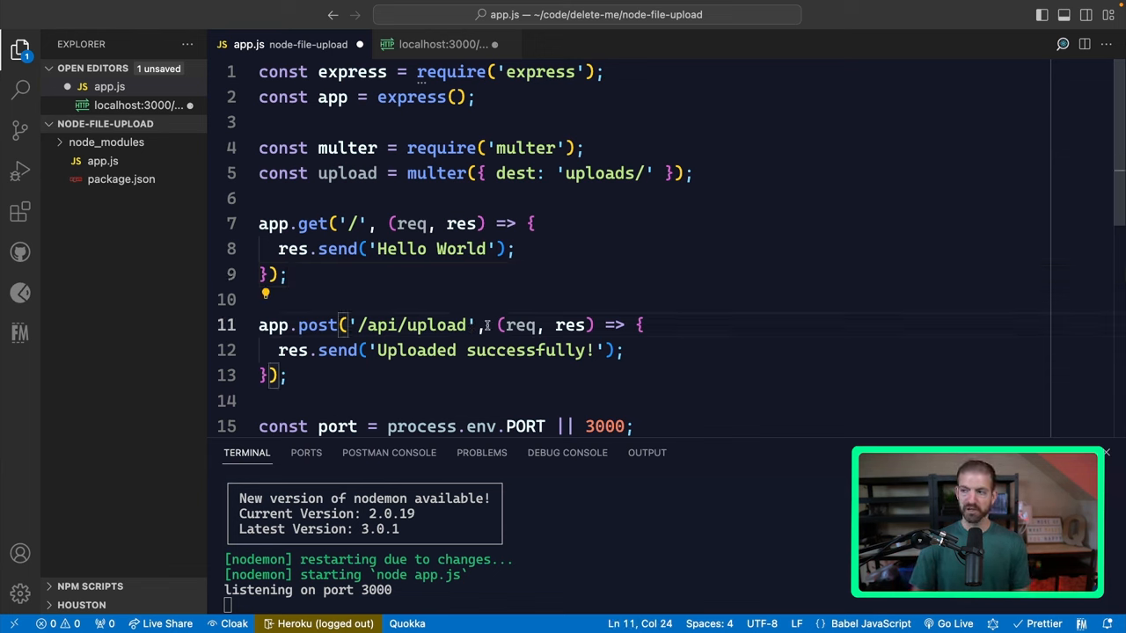
# Insert upload.single('file') middleware into the POST /api/upload route
pyautogui.write("upload.single('avatar'),")
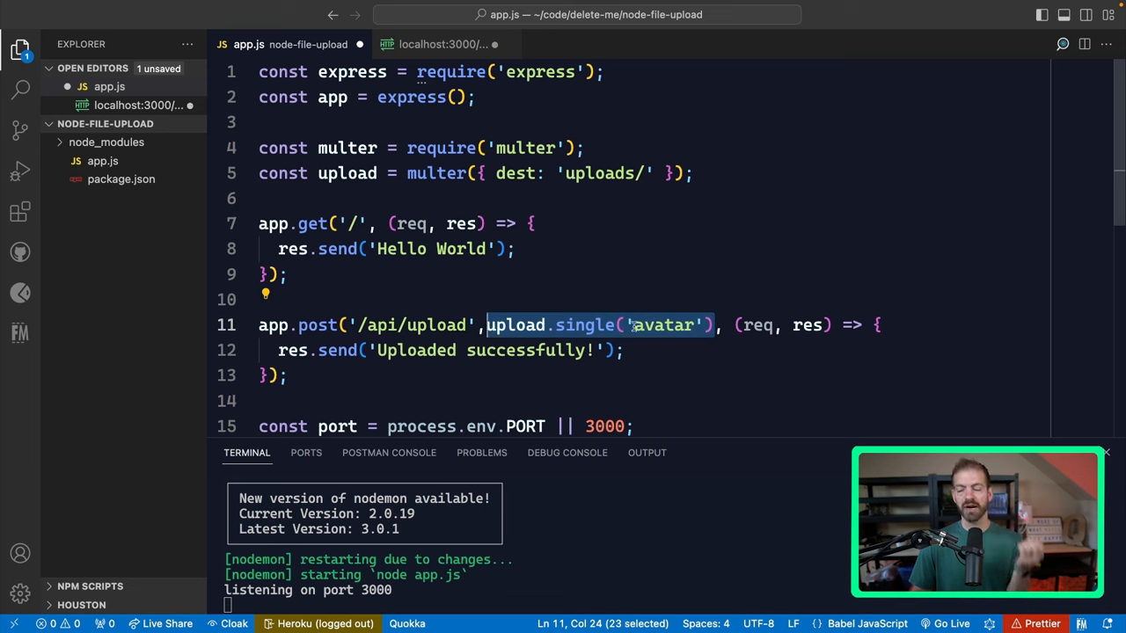
pyautogui.moveTo(285, 236)
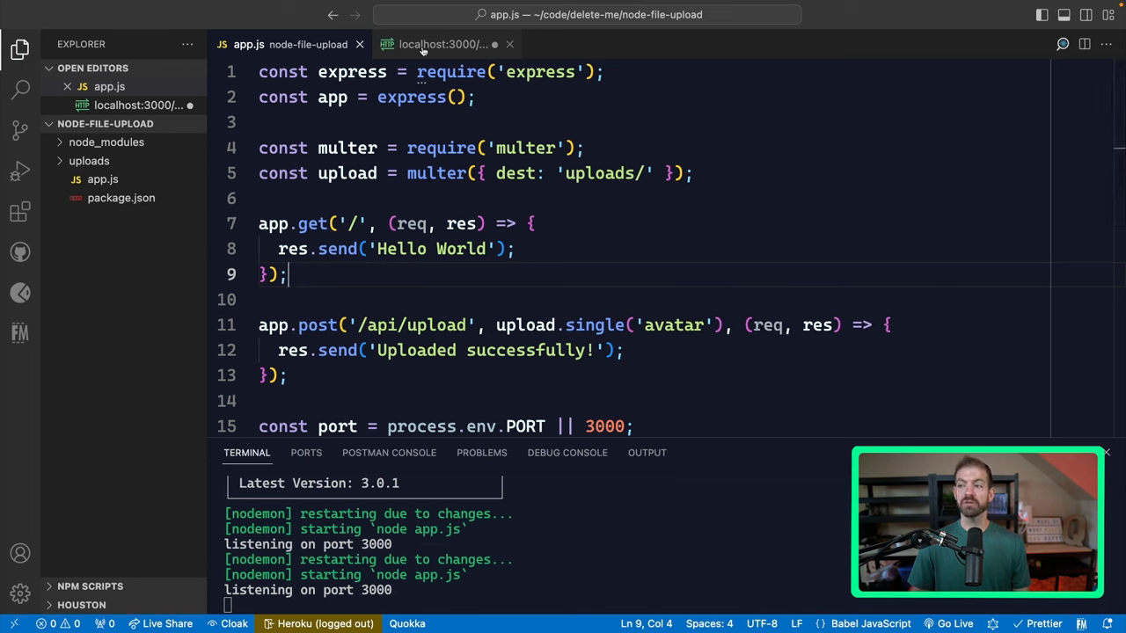
pyautogui.write('f')
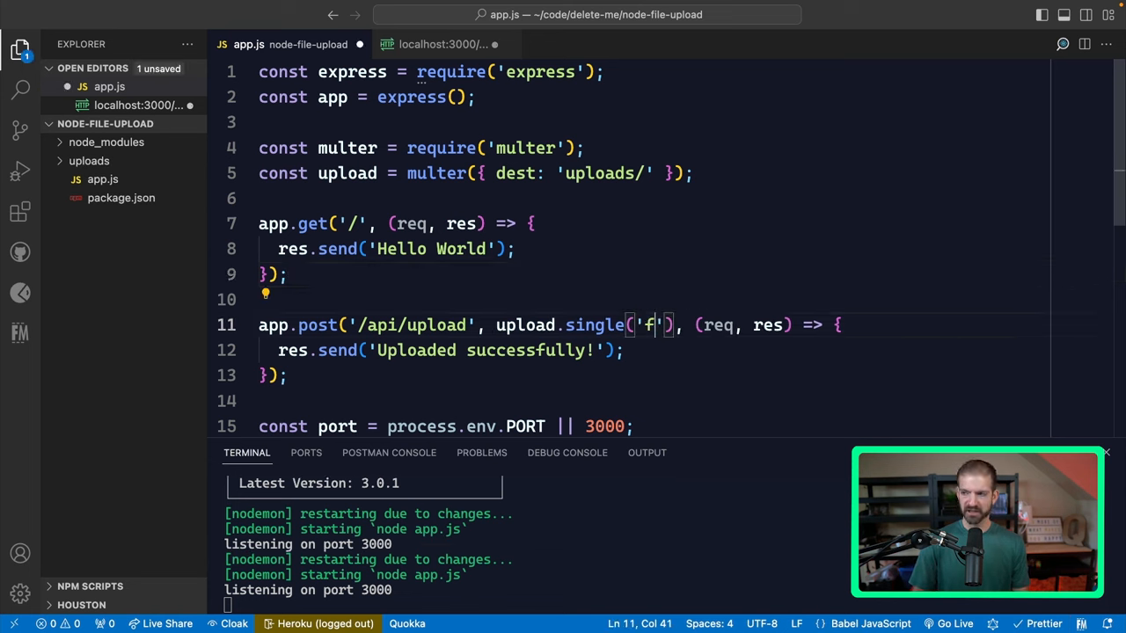
pyautogui.write('ile')
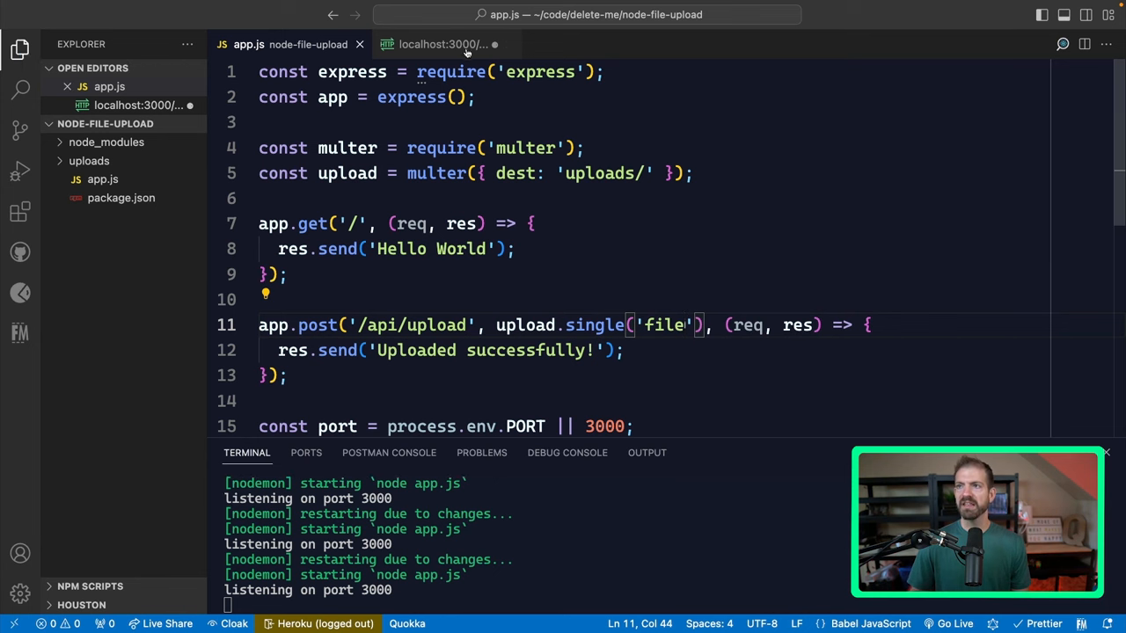
# Attach a screenshot as the file field in Postman and send it to /api/upload
pyautogui.click(443, 44)
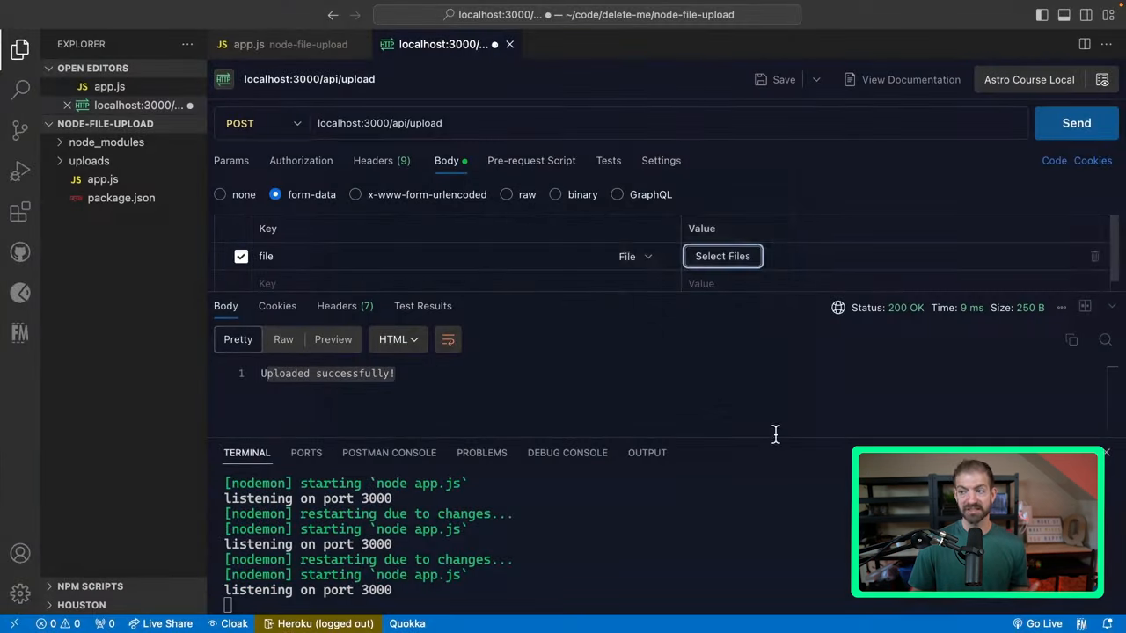
pyautogui.click(1076, 123)
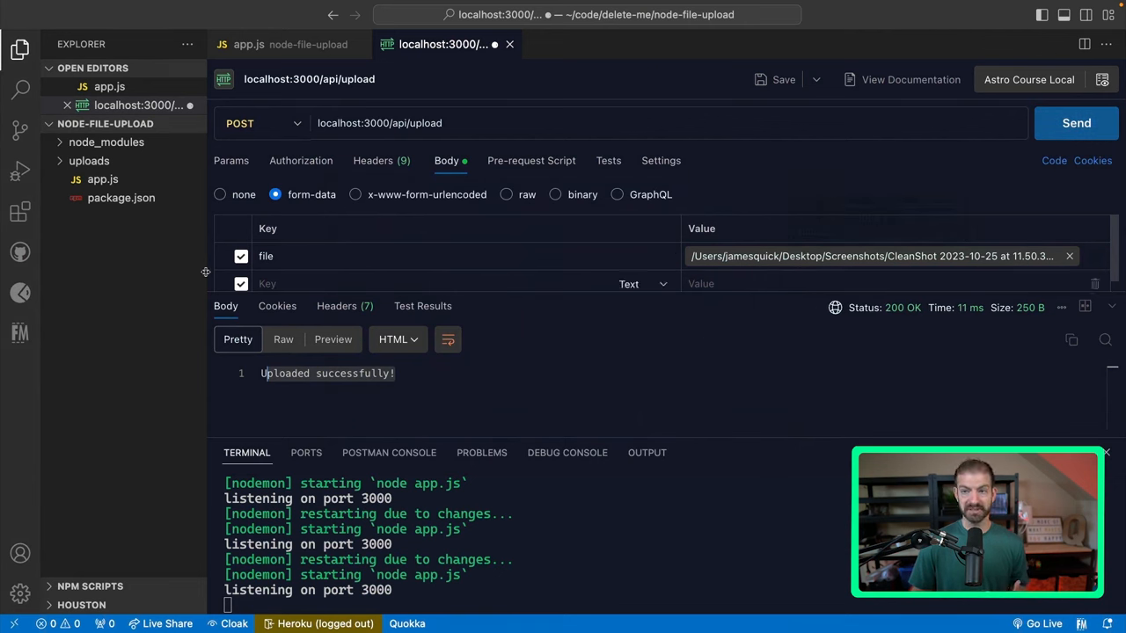
pyautogui.click(88, 160)
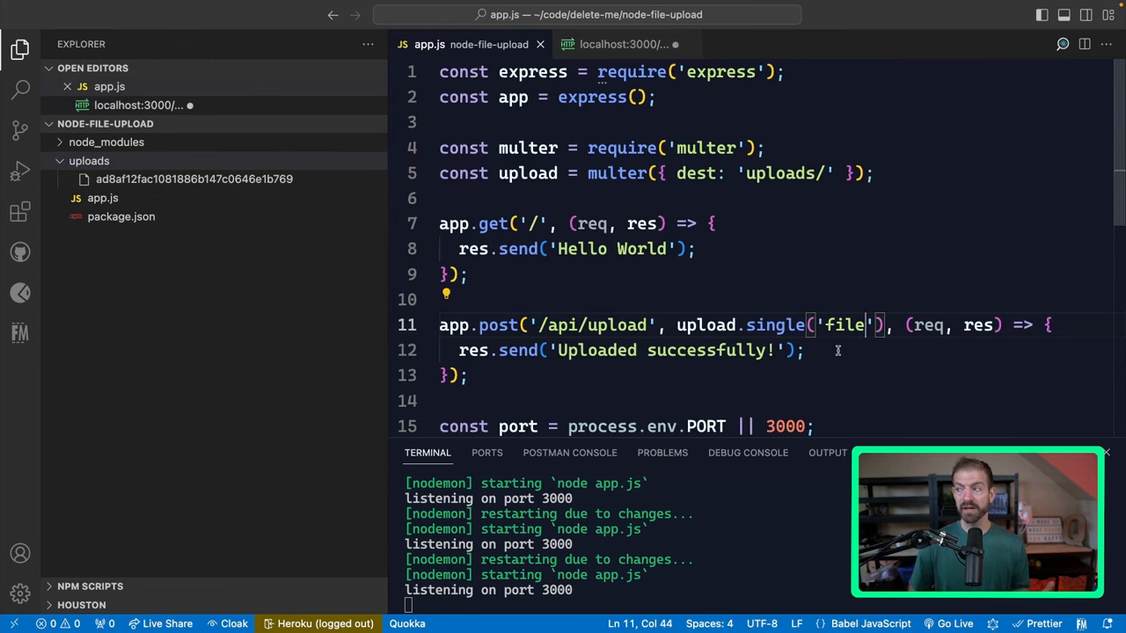
# Replace the route response with res.json(req.file) to return the file metadata
pyautogui.click(802, 350)
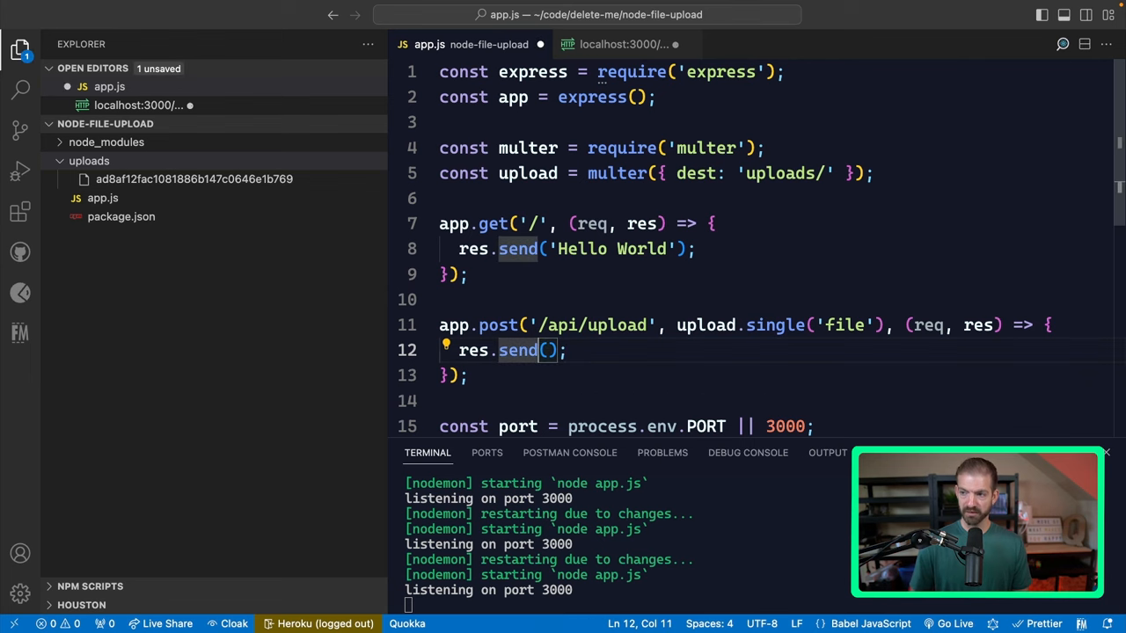
pyautogui.write('json(r')
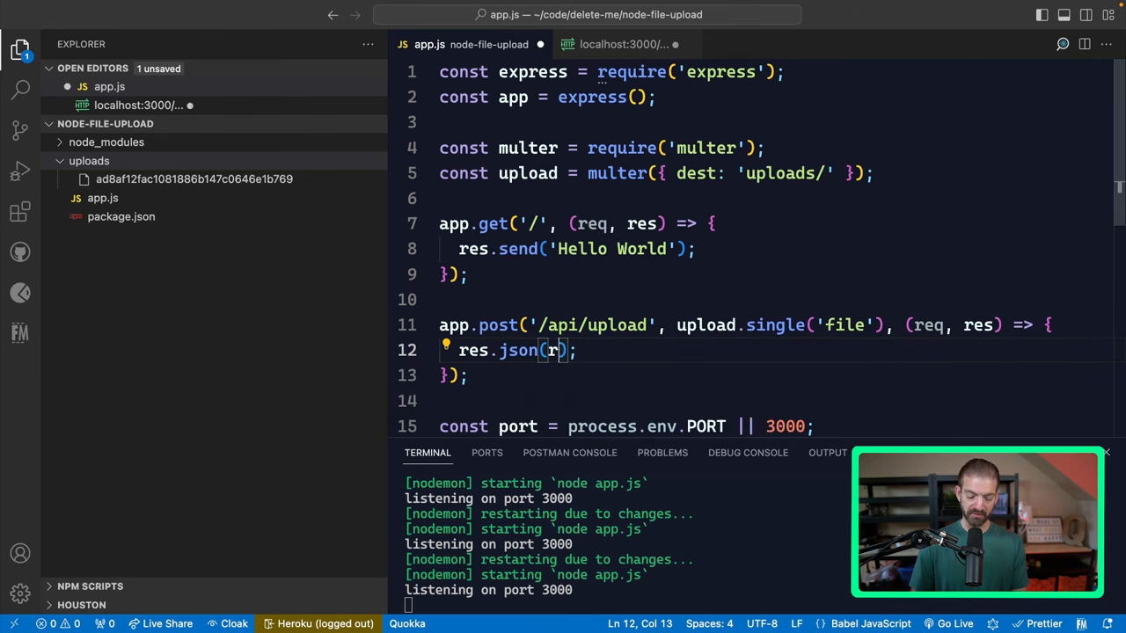
pyautogui.write('eq.file')
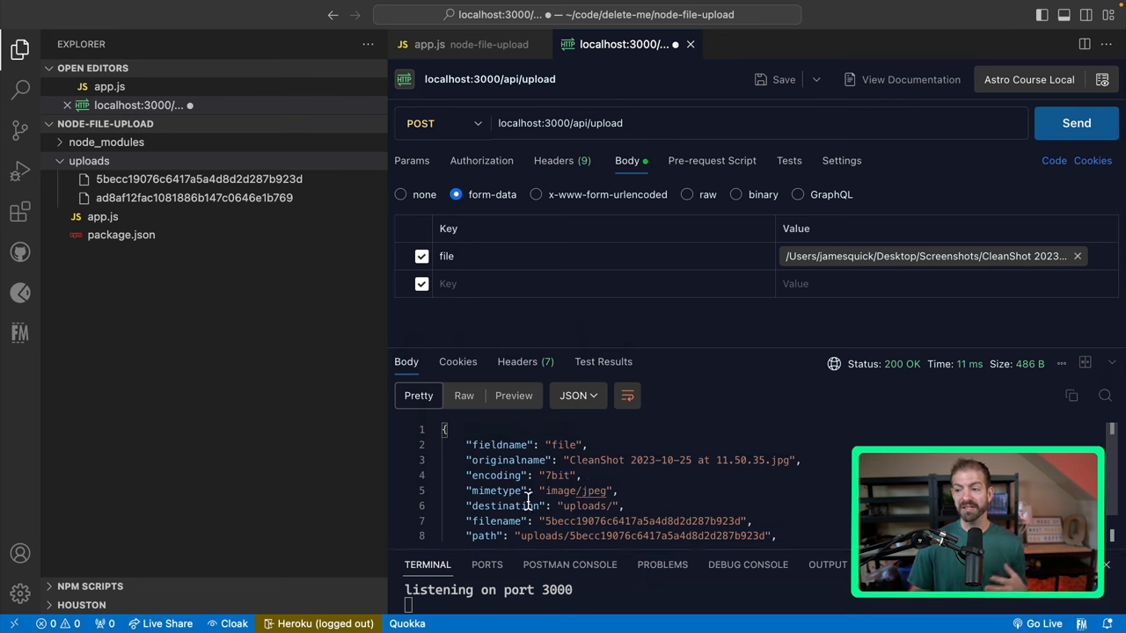
pyautogui.moveTo(700, 413)
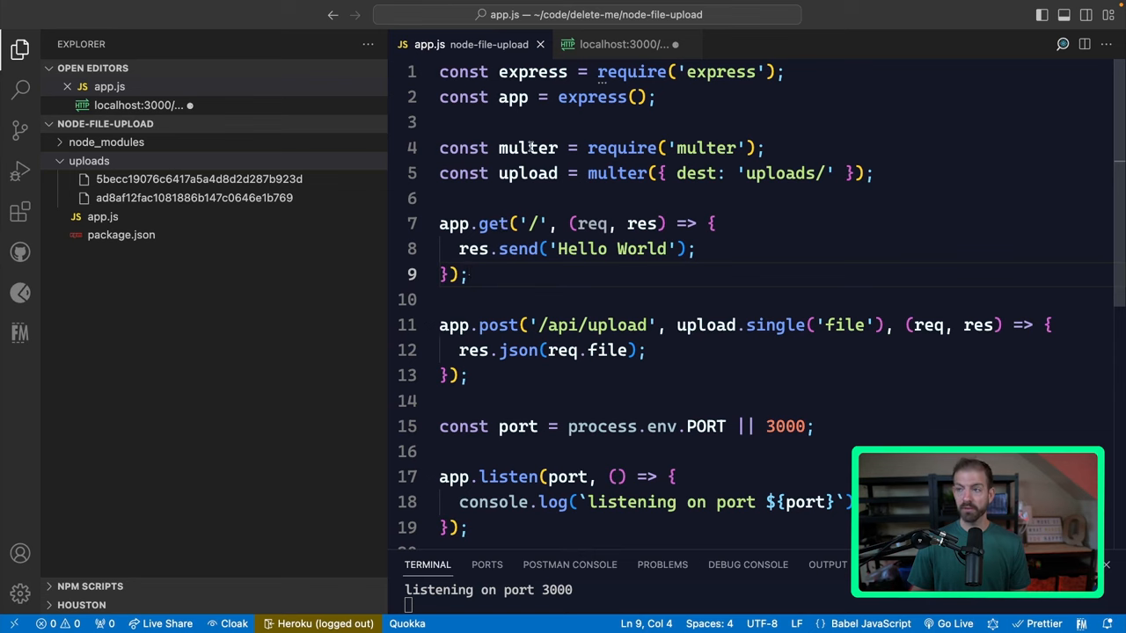
# Paste multer.diskStorage with destination uploads and file.originalname filenames, passing { storage } to multer
pyautogui.press('Enter')
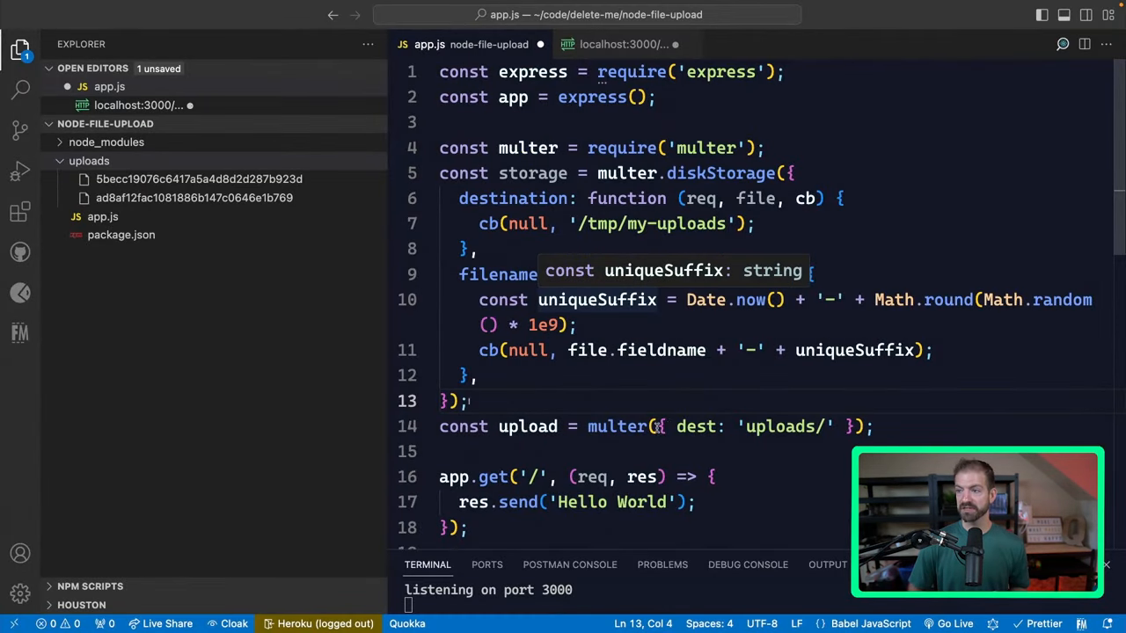
pyautogui.doubleClick(695, 428)
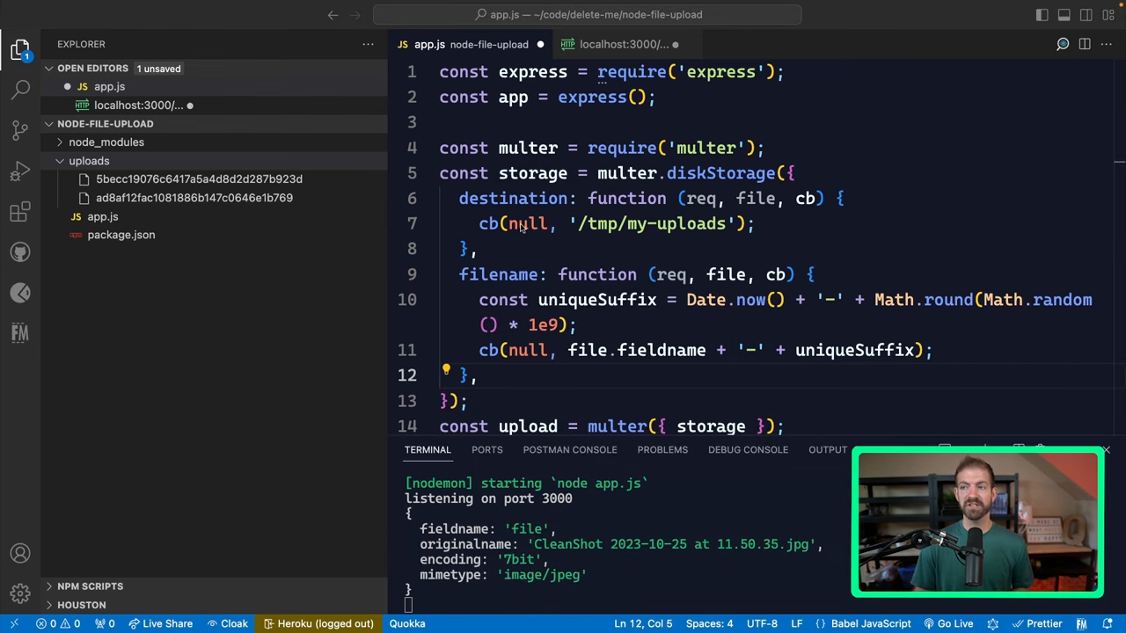
pyautogui.click(642, 224)
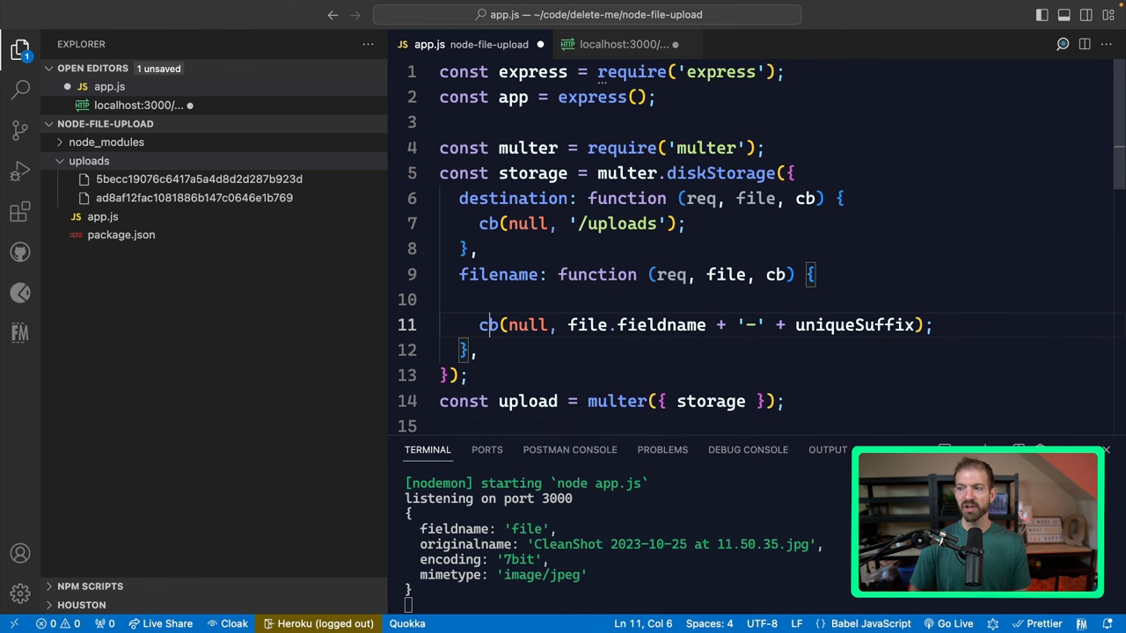
pyautogui.click(566, 323)
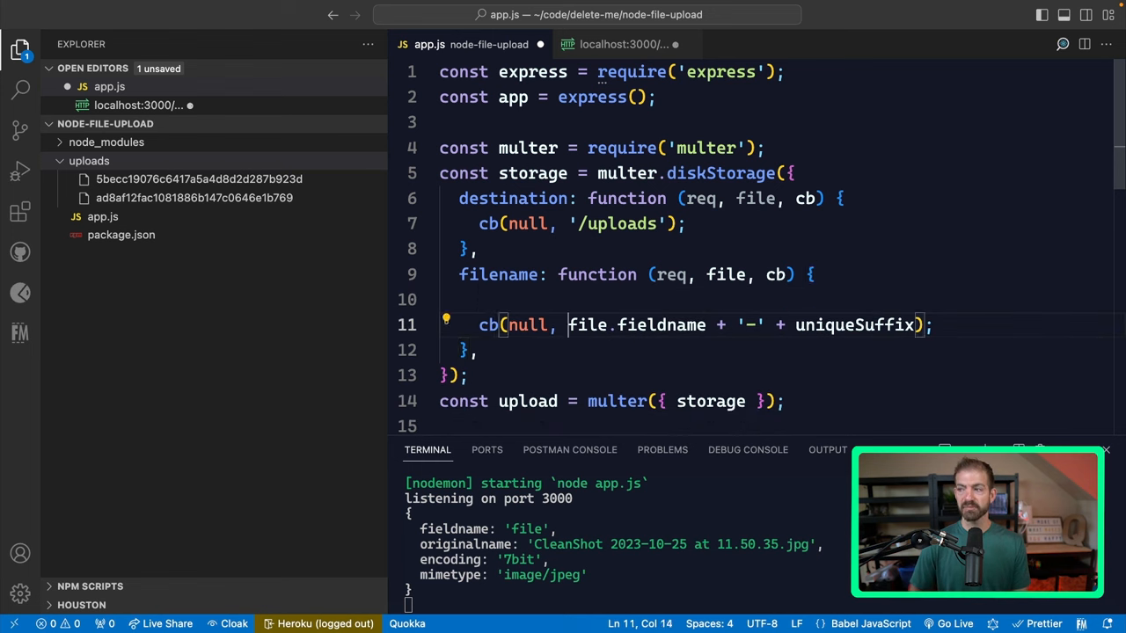
pyautogui.write('.')
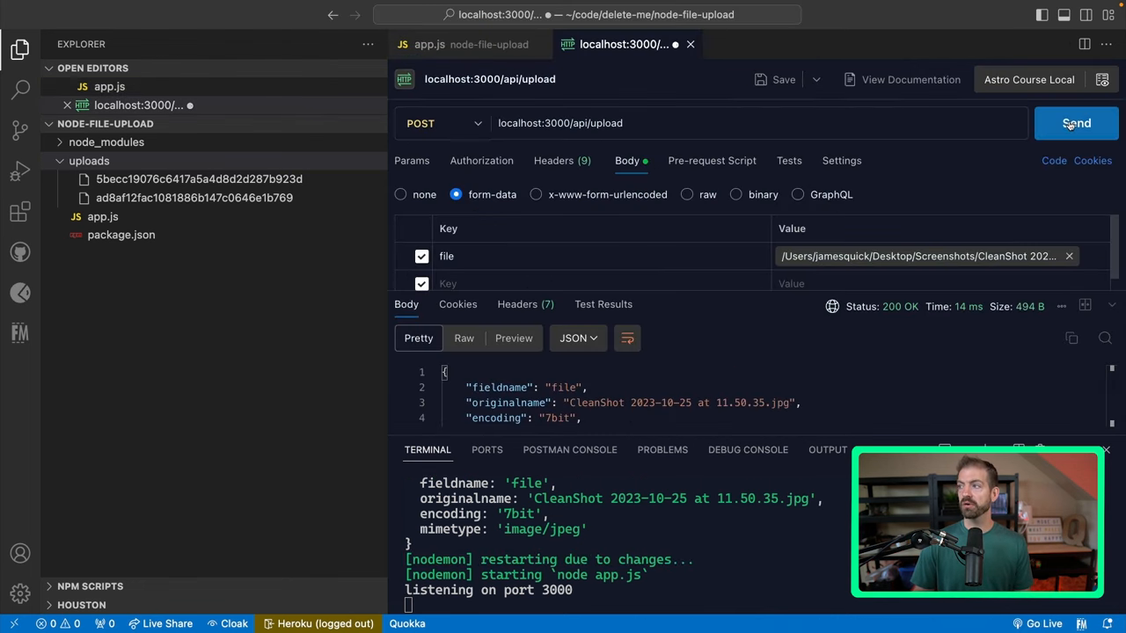
# Resend the Postman upload so the screenshot is saved in uploads under its original name
pyautogui.click(1076, 123)
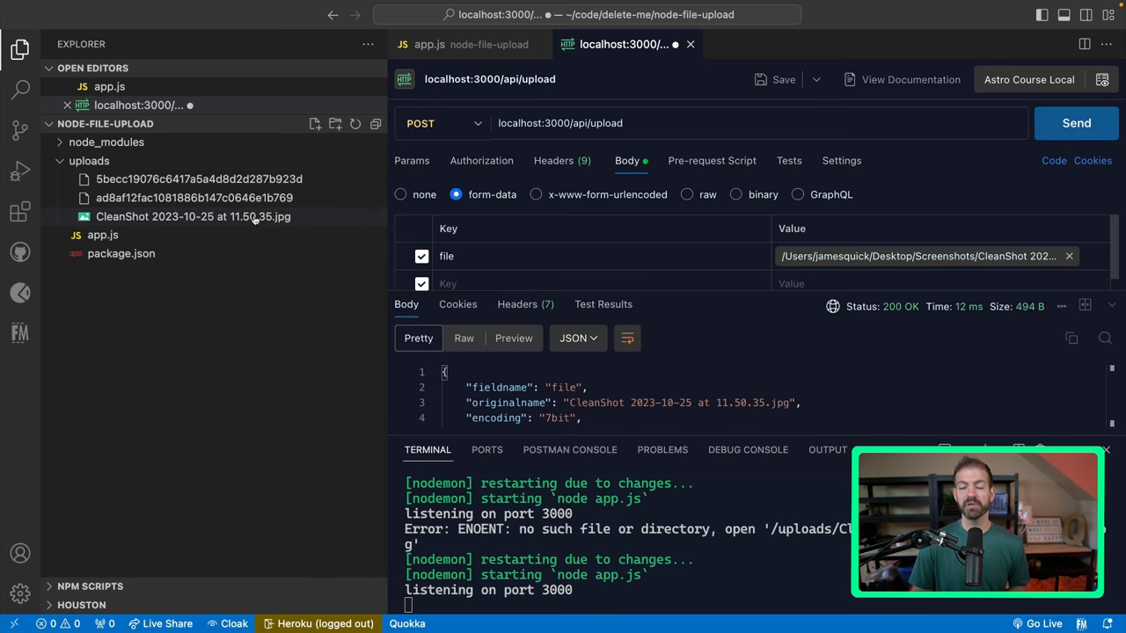
pyautogui.moveTo(154, 235)
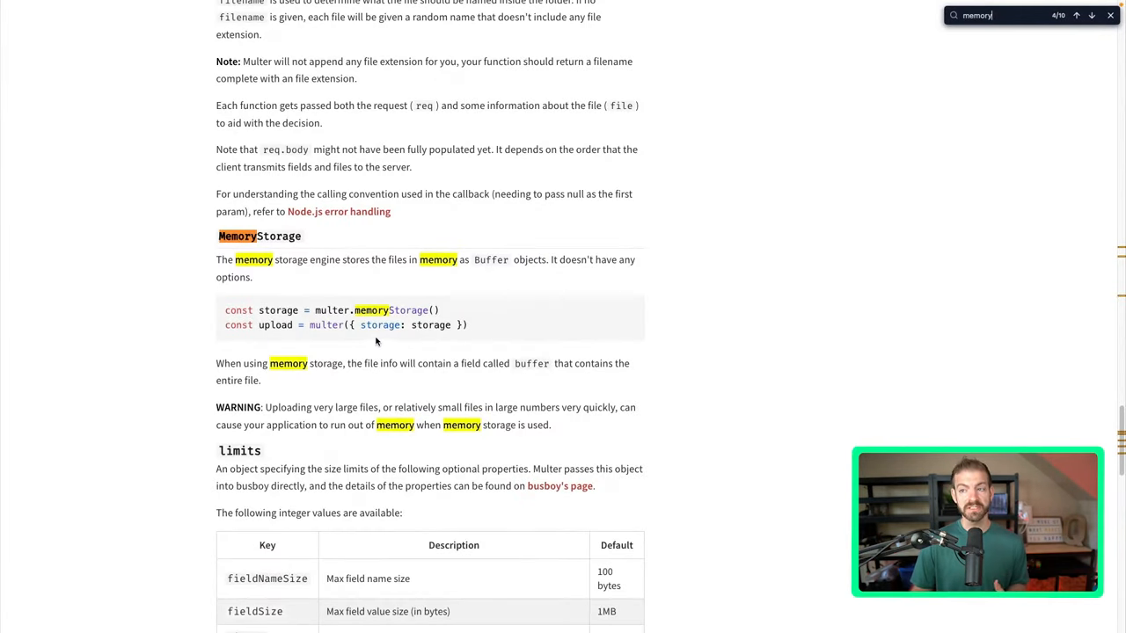
pyautogui.moveTo(376, 331)
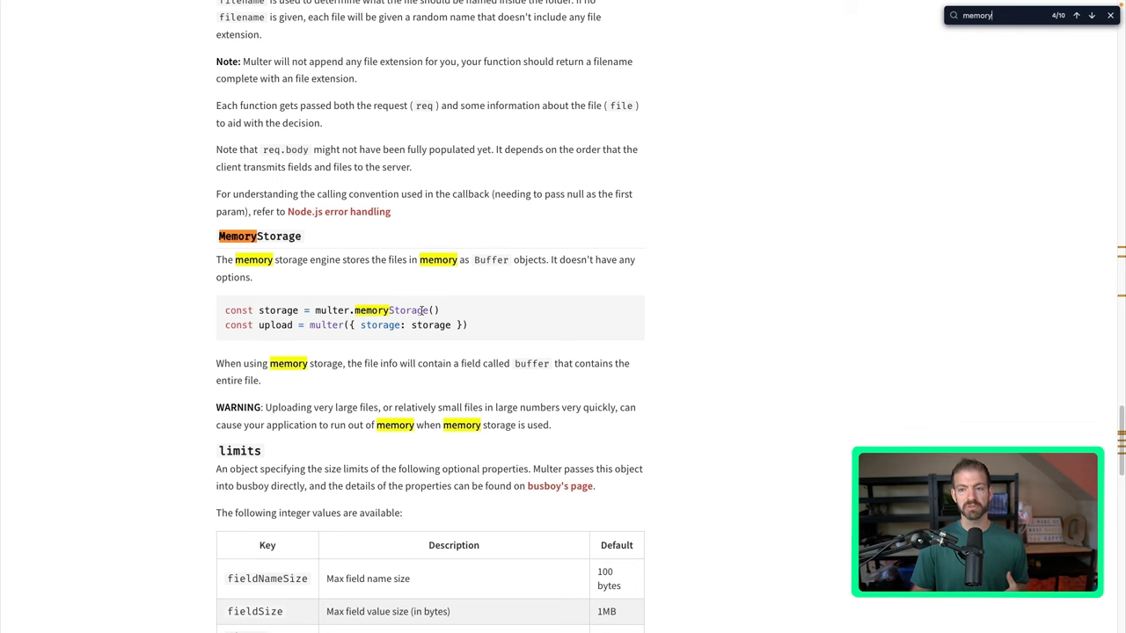
# Scroll the Multer docs to read the MemoryStorage section and its limits options
pyautogui.scroll(-3)
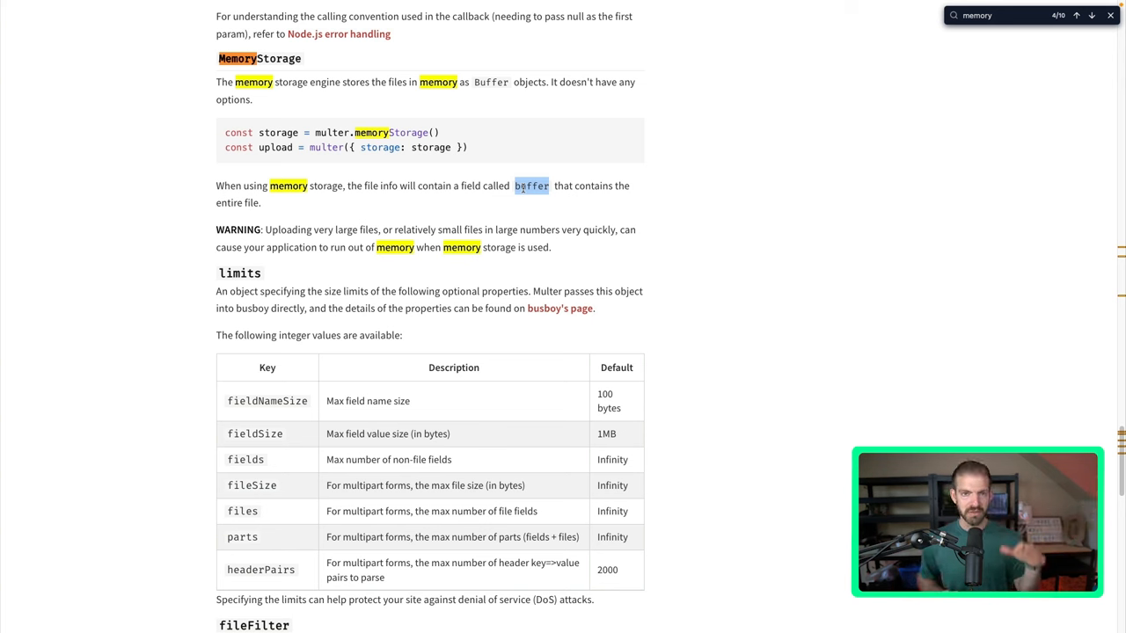
pyautogui.moveTo(725, 292)
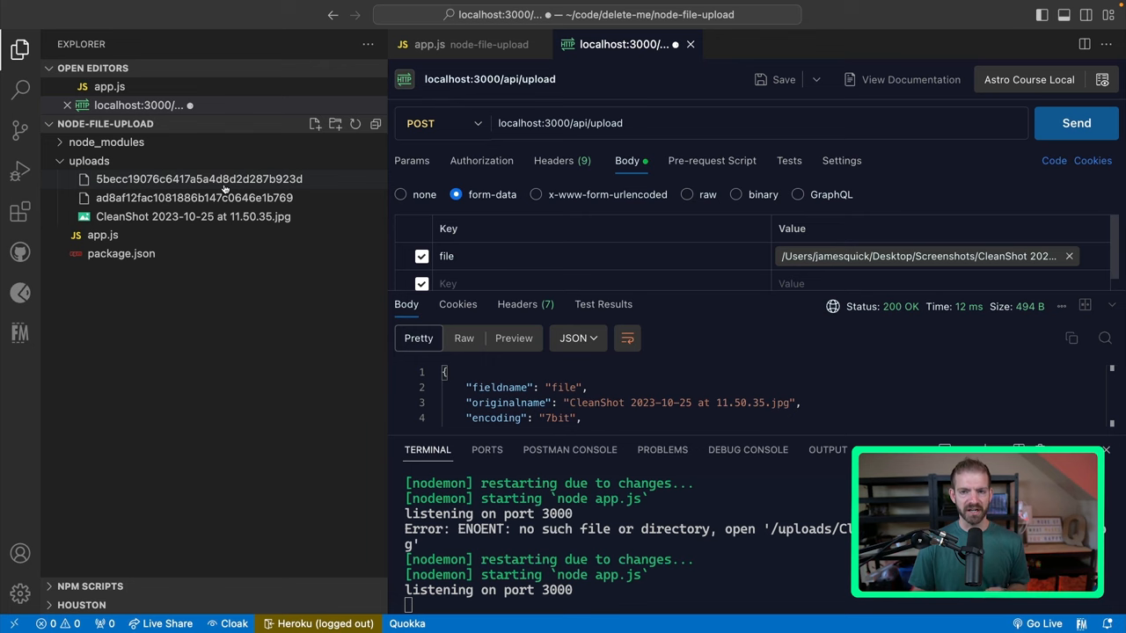
pyautogui.moveTo(196, 179)
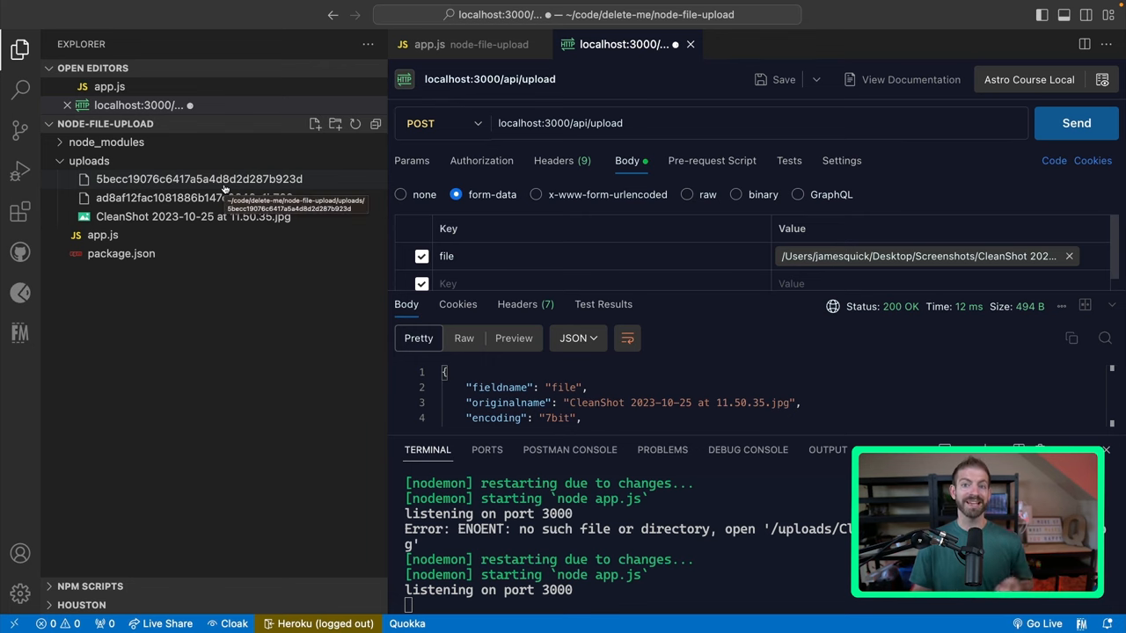
pyautogui.moveTo(338, 295)
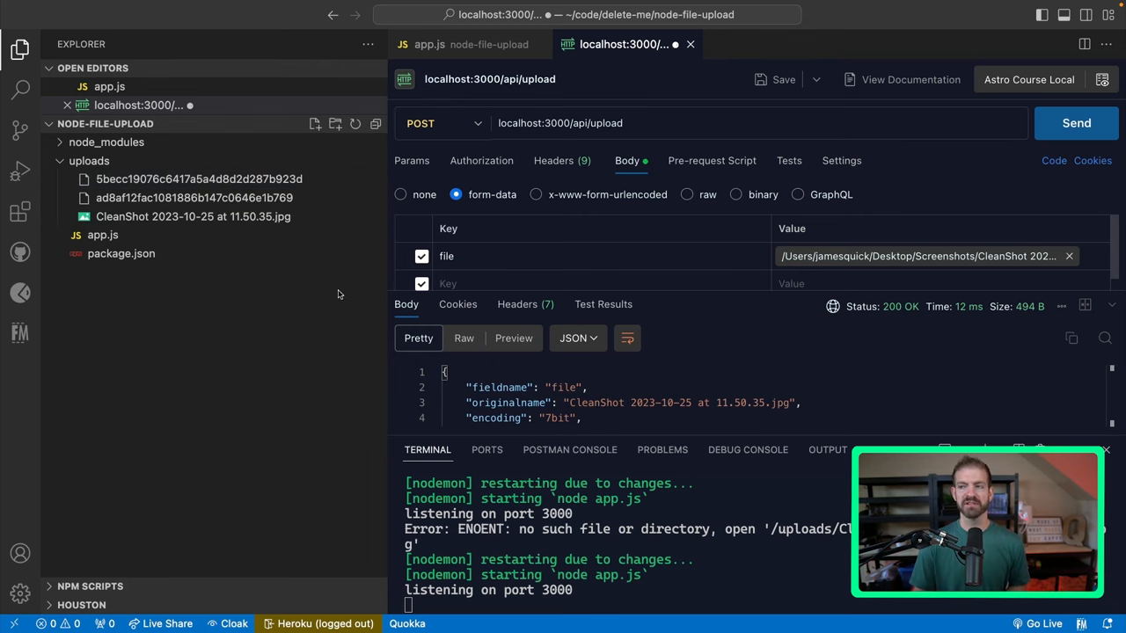